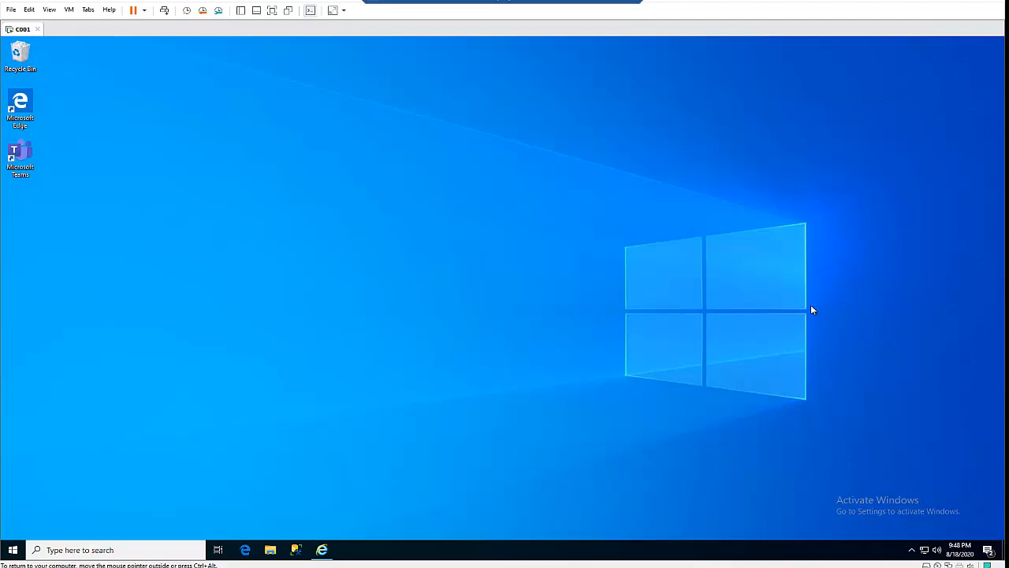
mouse_move(280, 541)
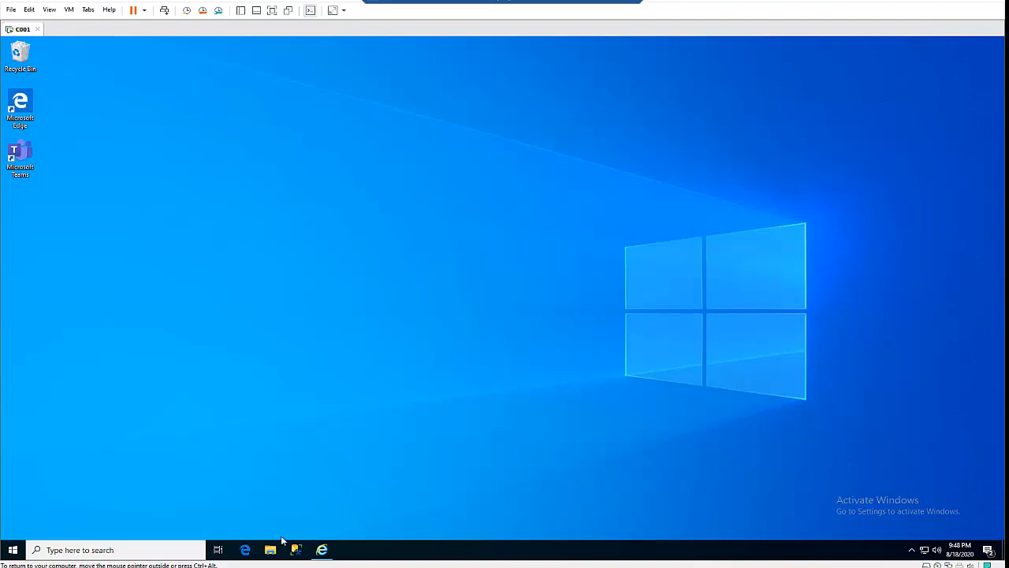
Show the OneDrive business folder with Internal, Sales, Software and users in File Explorer
click(271, 548)
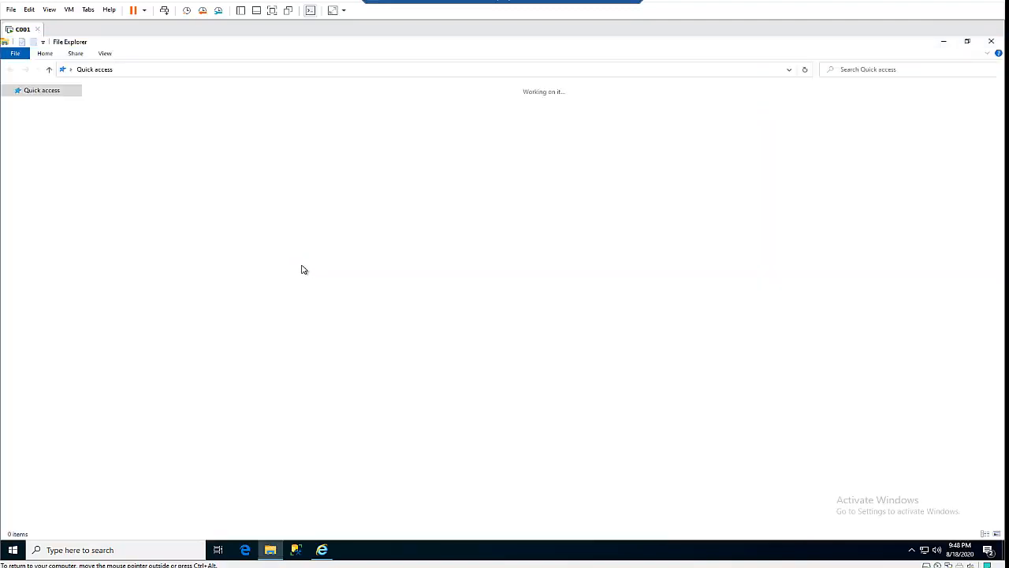
click(54, 210)
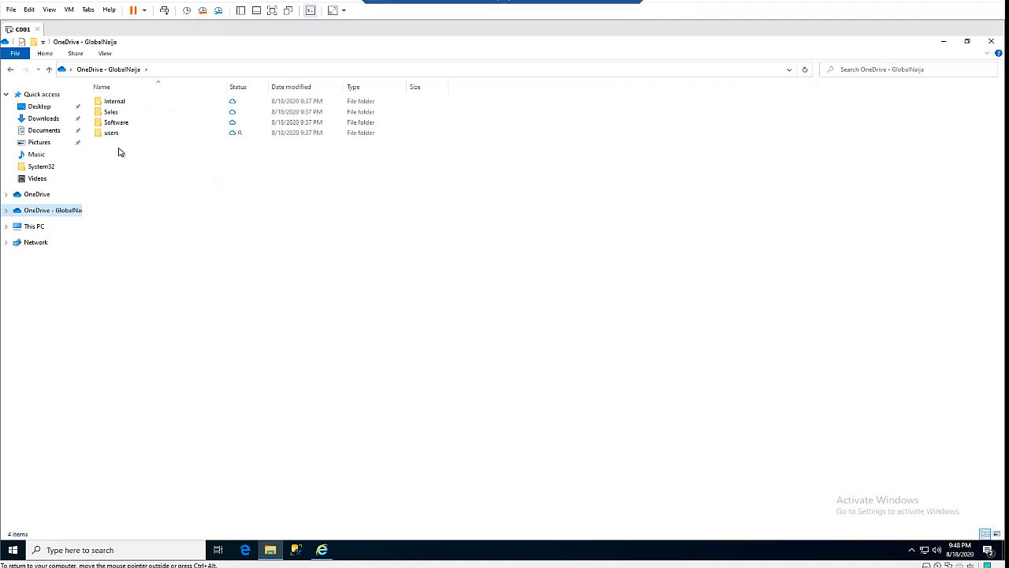
click(117, 123)
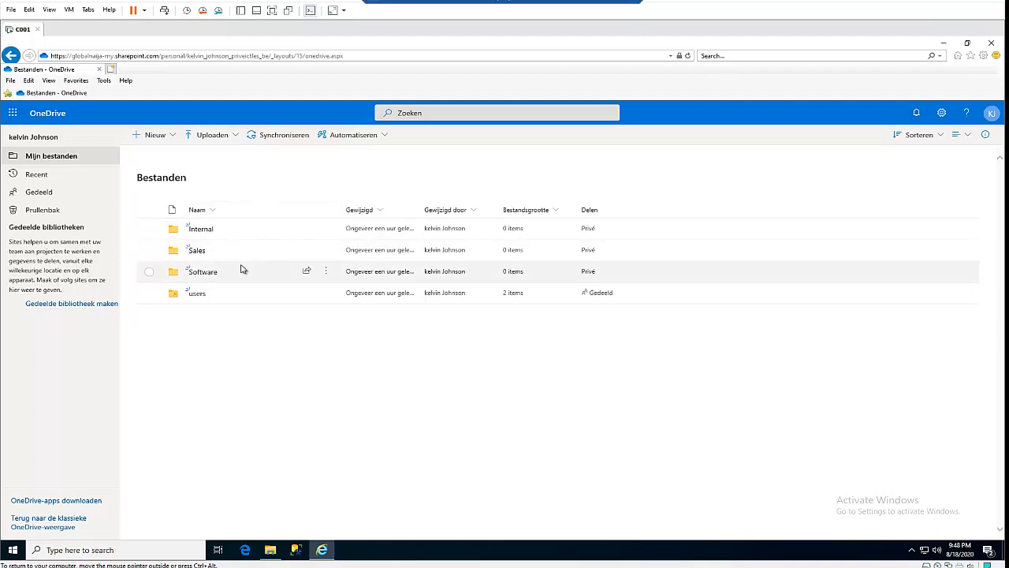
mouse_move(203, 284)
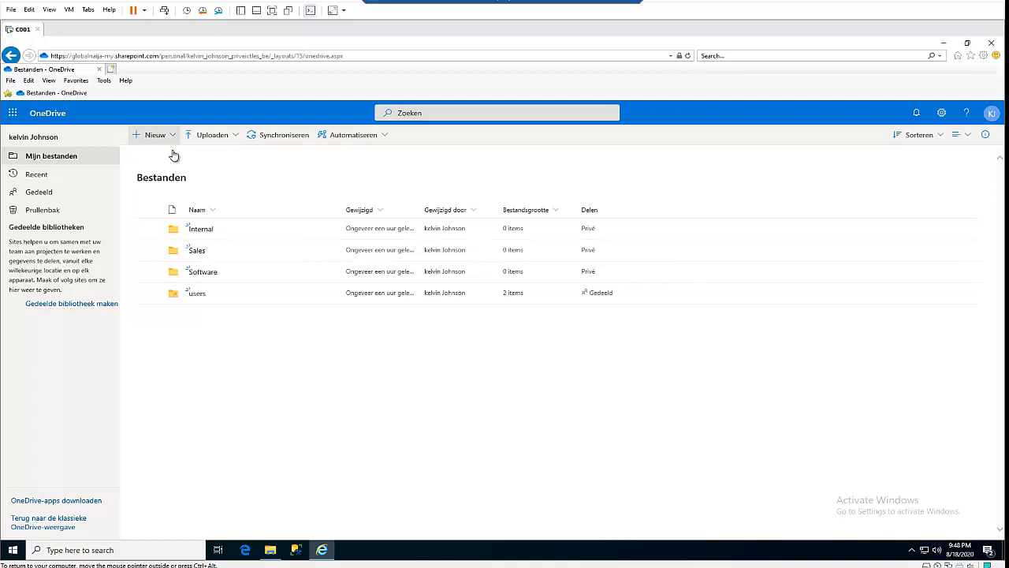
Create a new folder named test1 in OneDrive on the web
click(155, 134)
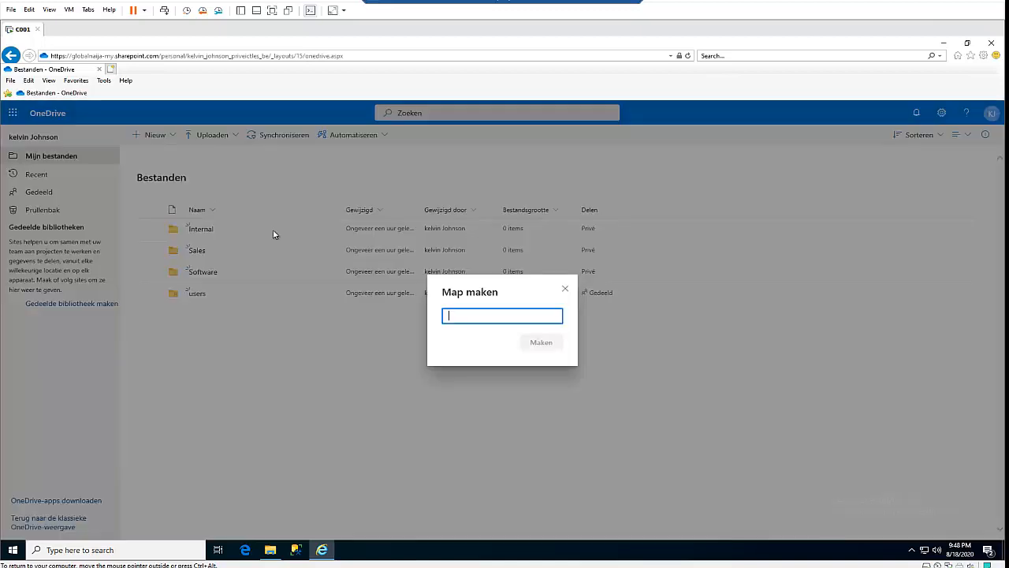
text(test1)
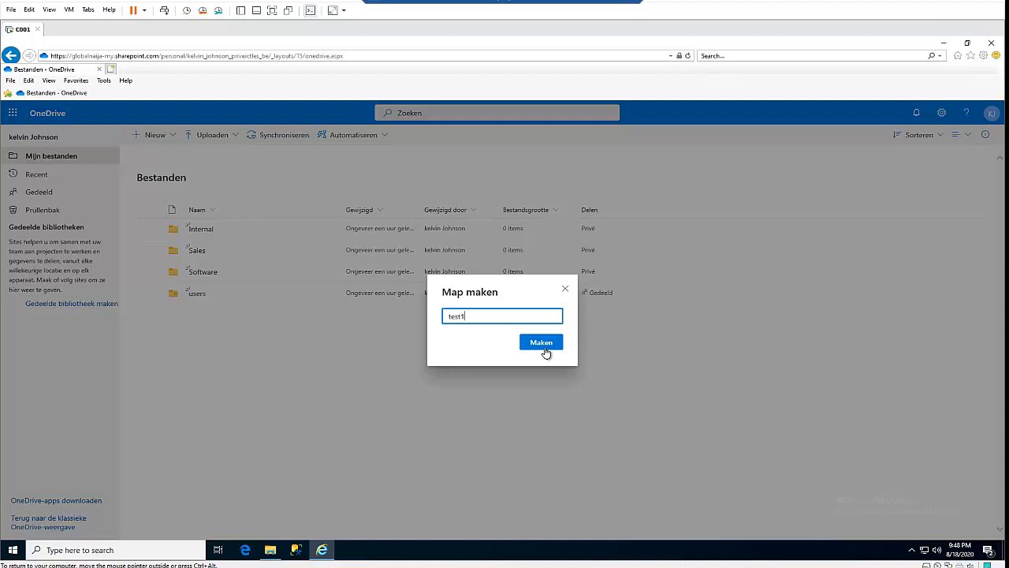
click(540, 342)
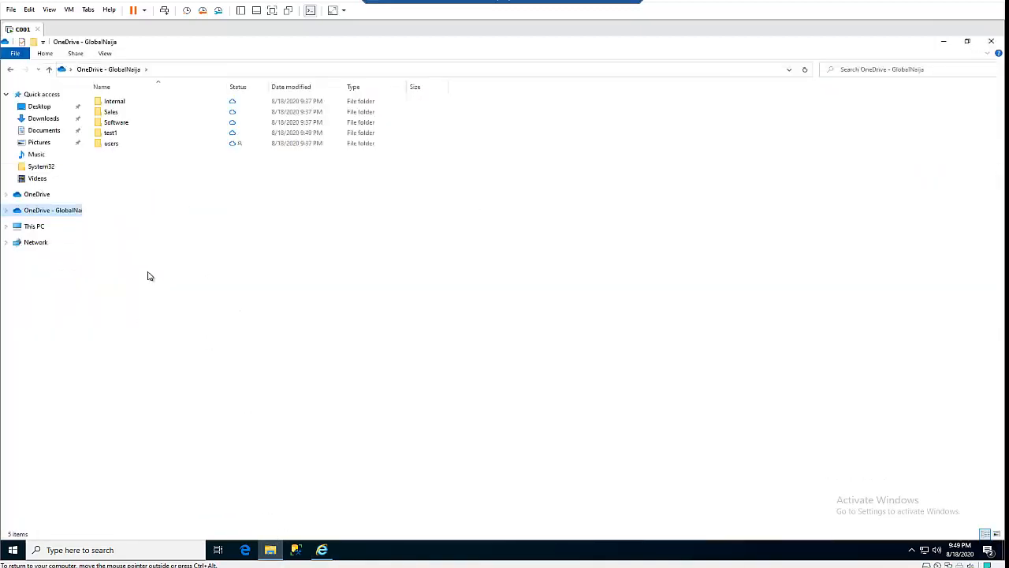
Confirm test1 synced locally, then browse the backed-up Documents and Desktop folders
click(110, 132)
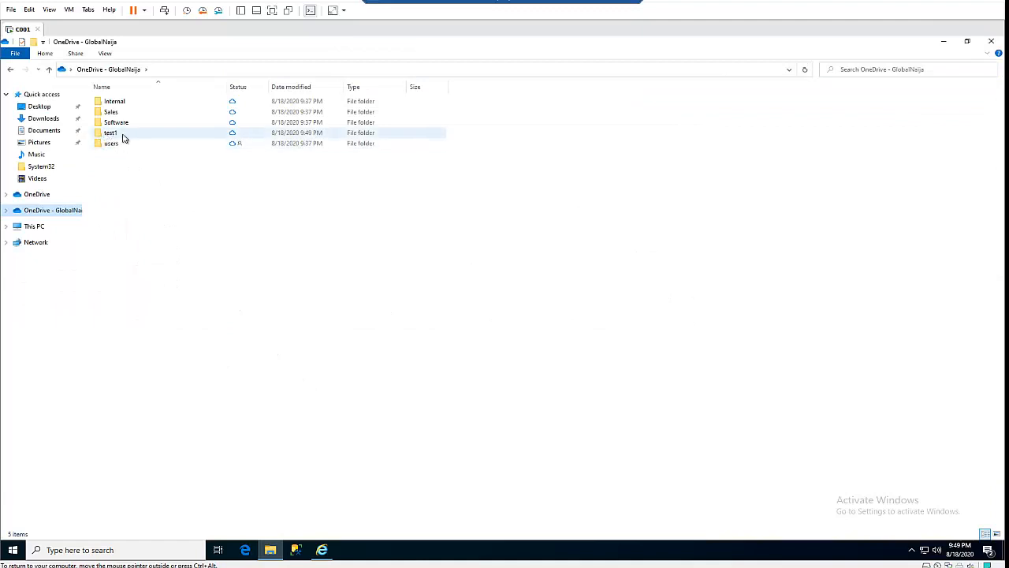
mouse_move(110, 143)
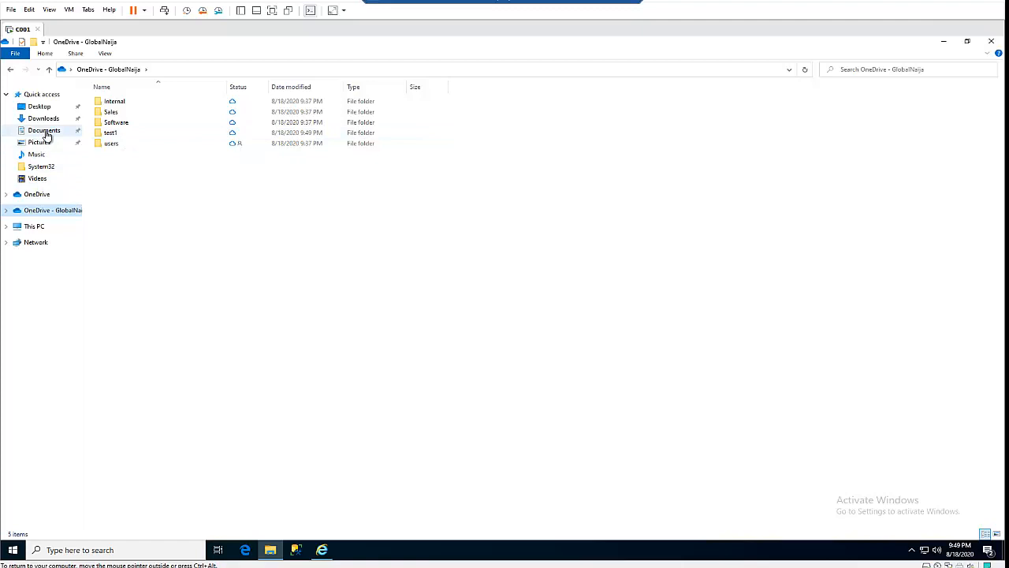
click(44, 129)
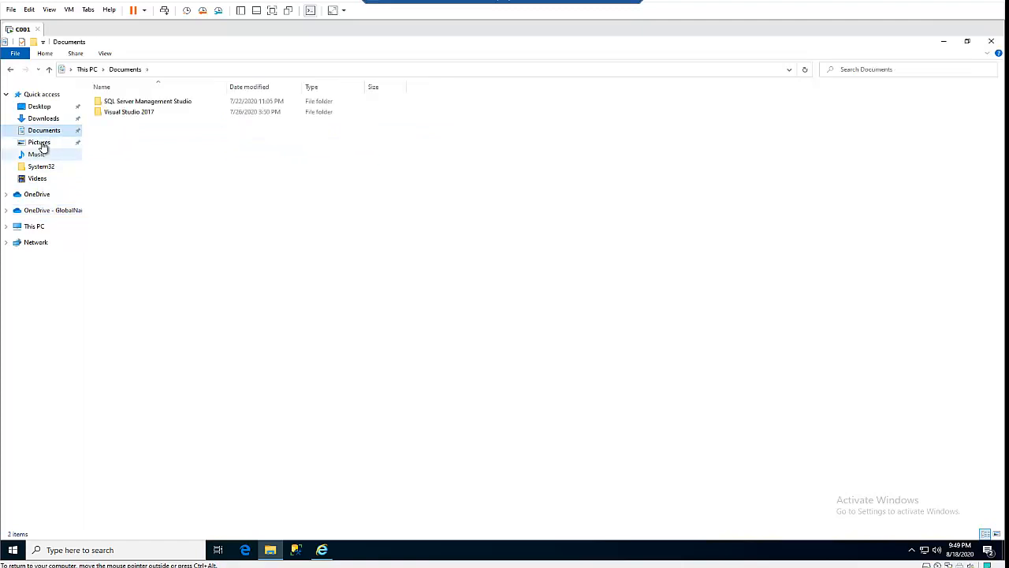
click(38, 107)
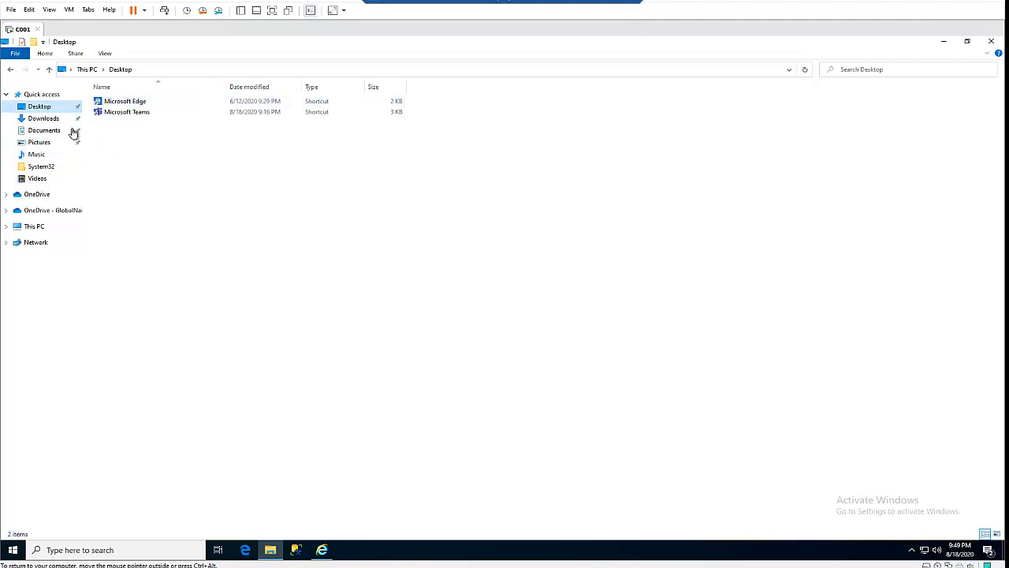
mouse_move(70, 150)
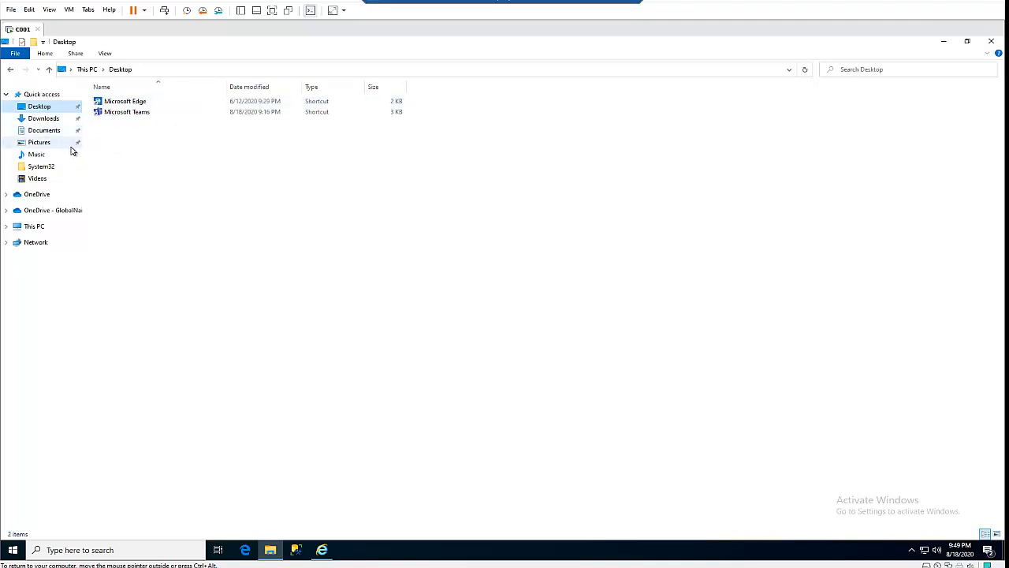
mouse_move(344, 151)
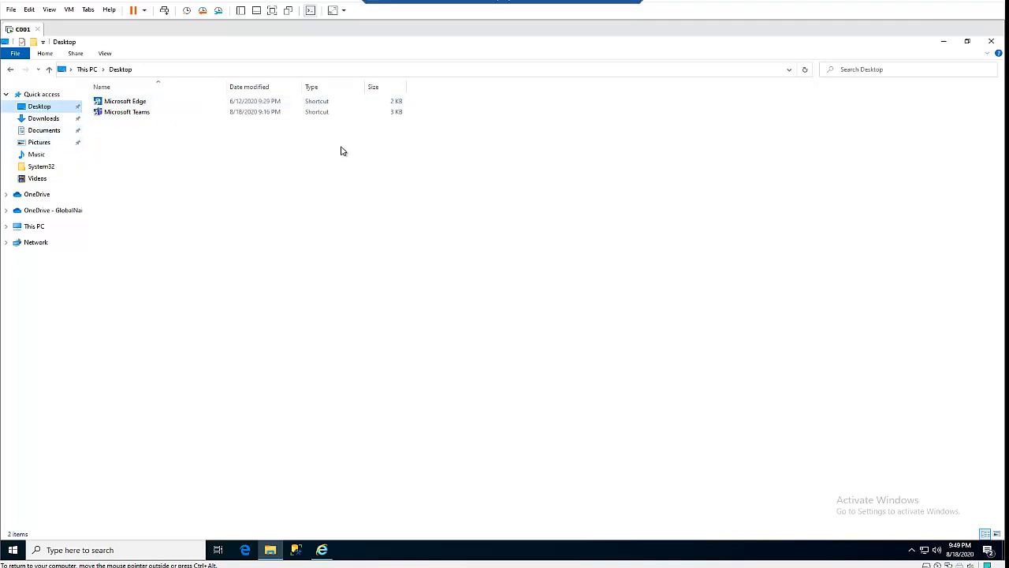
mouse_move(533, 479)
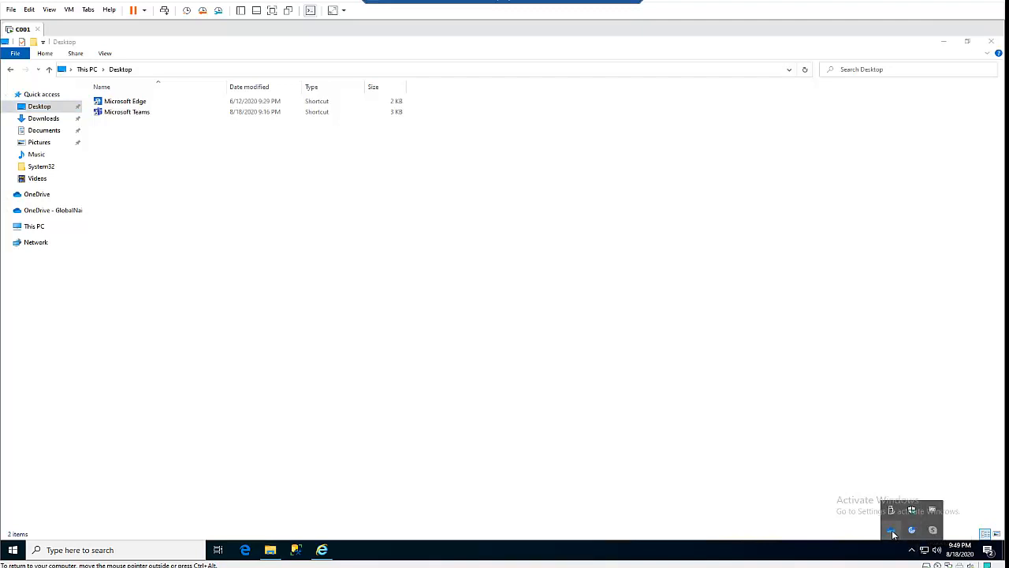
Reach the OneDrive settings Account page from the tray icon's Help & Settings menu
click(891, 530)
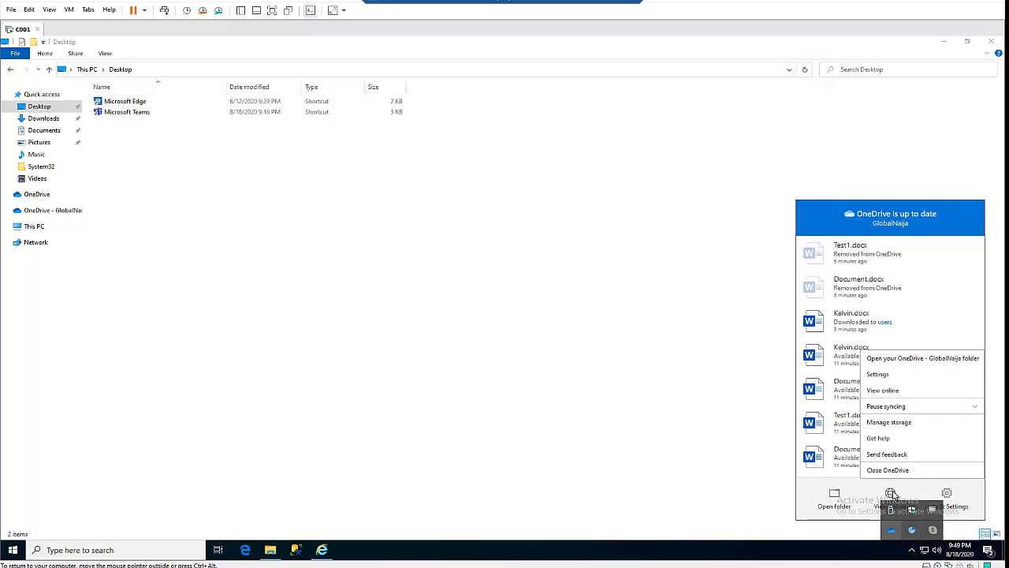
mouse_move(883, 380)
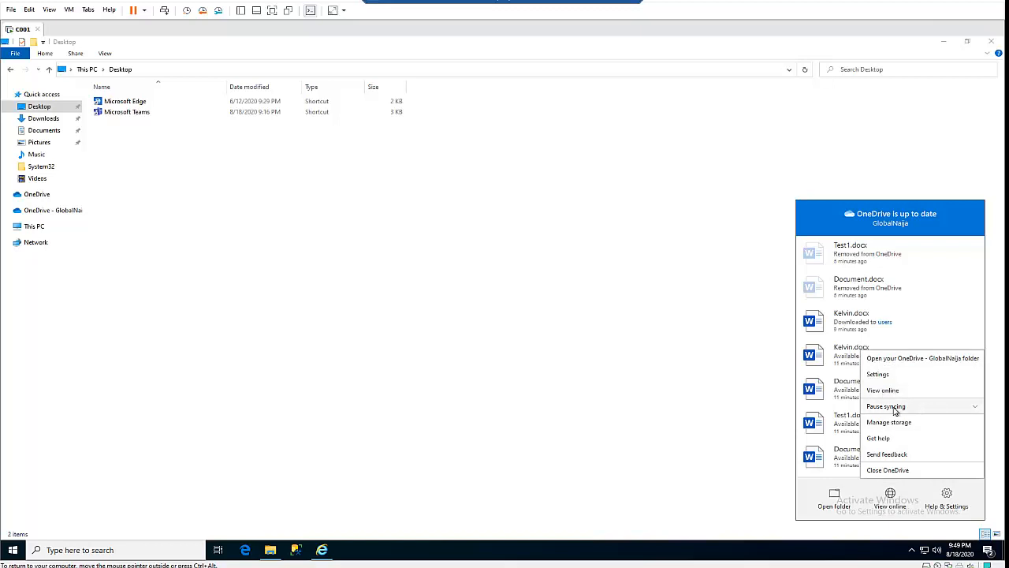
click(886, 407)
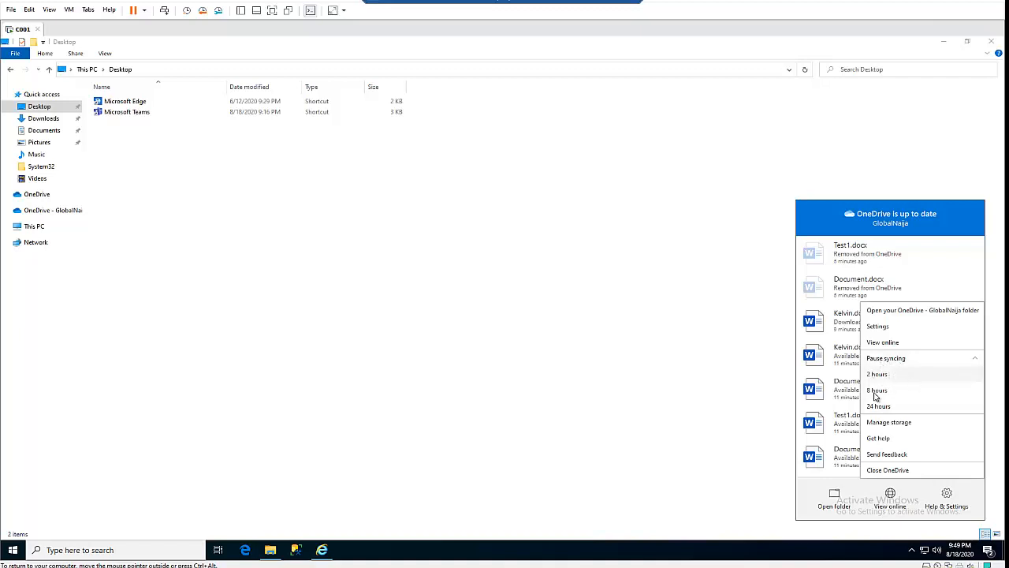
mouse_move(899, 410)
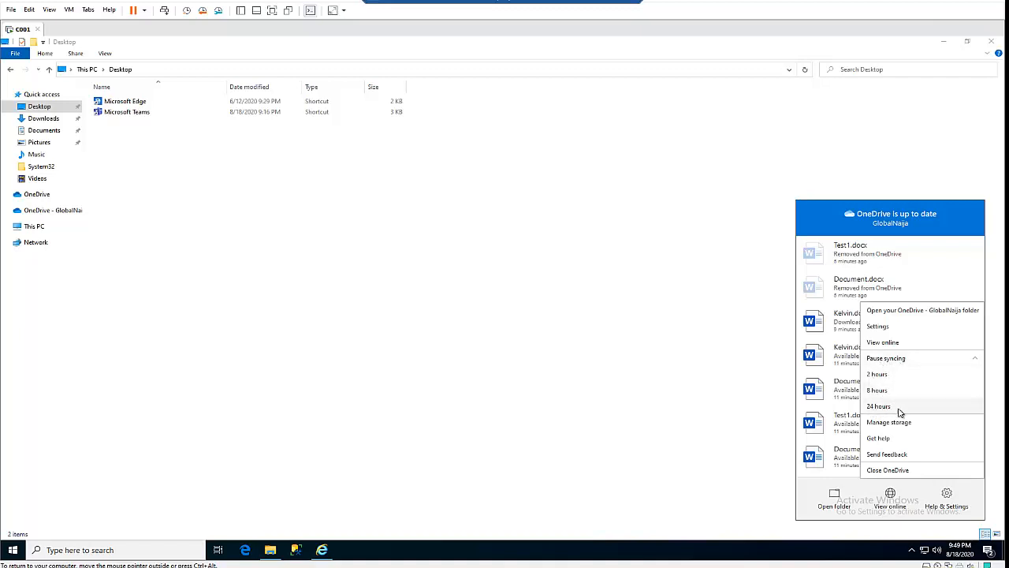
mouse_move(889, 422)
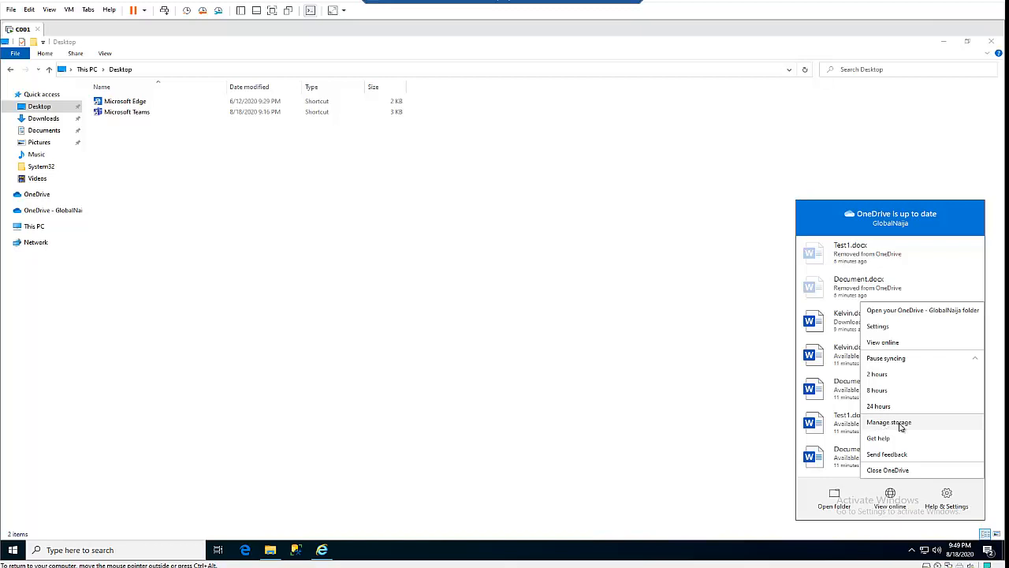
mouse_move(882, 341)
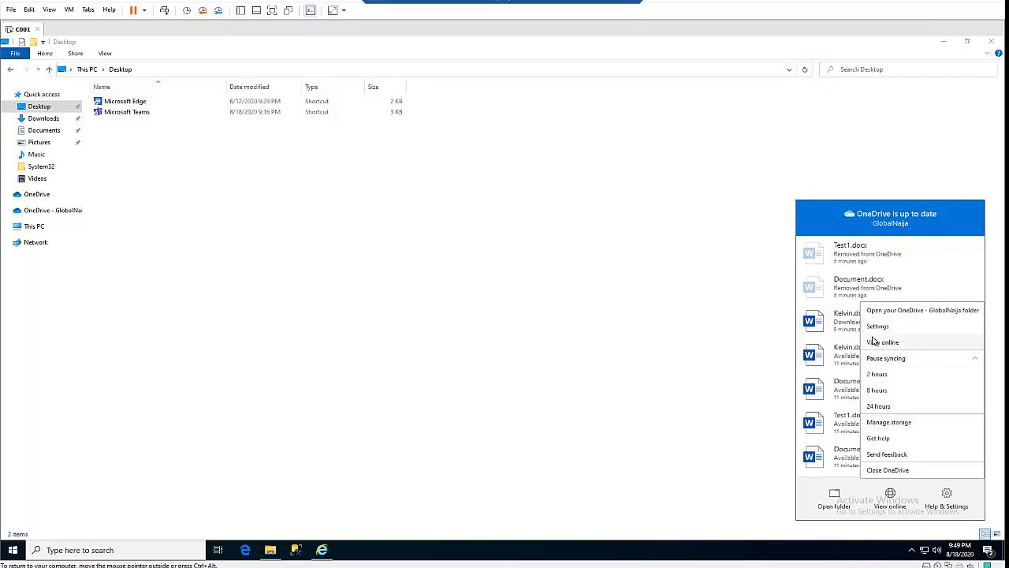
mouse_move(878, 327)
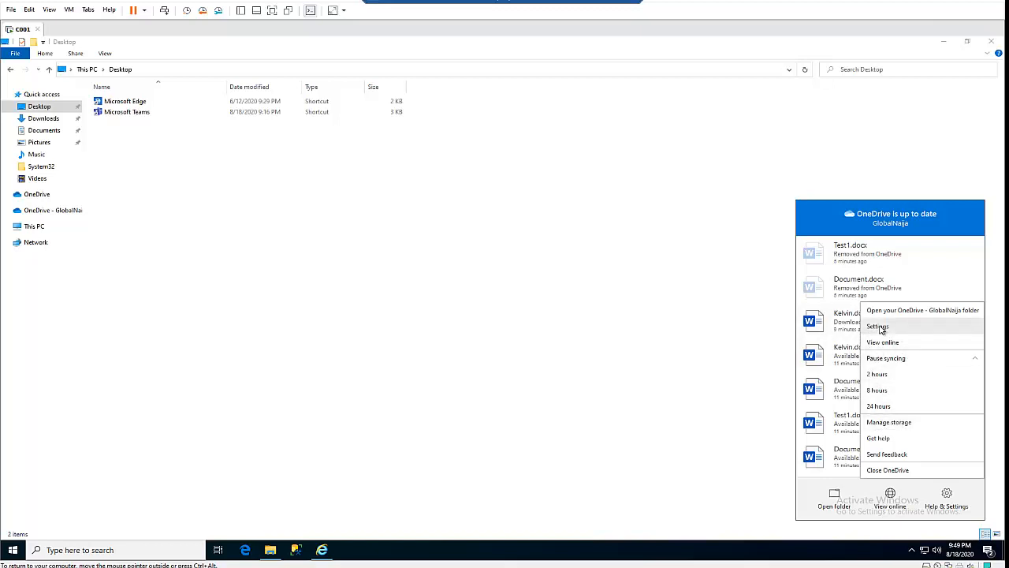
click(877, 327)
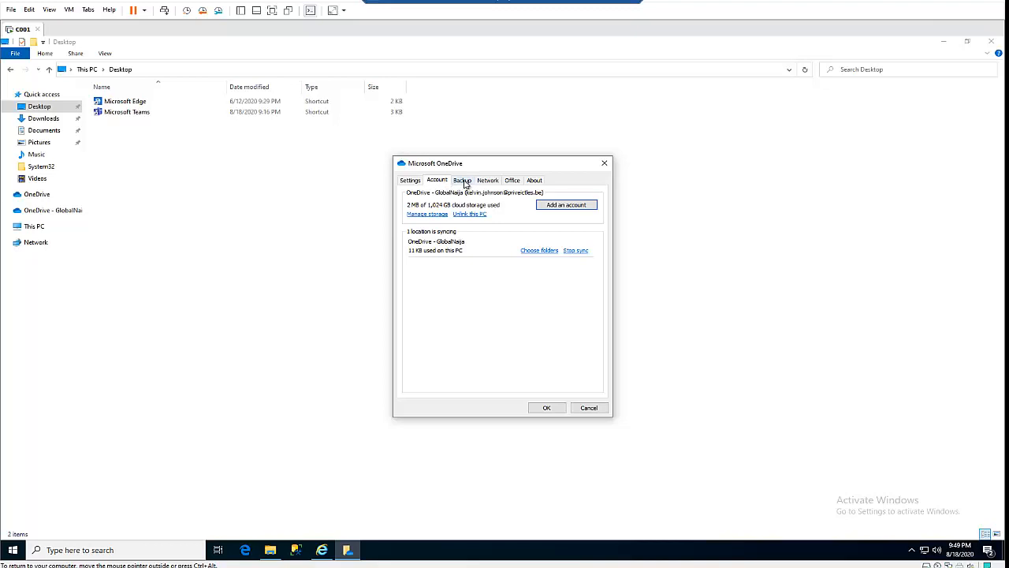
Show the Backup page for Desktop, Documents and Pictures folder backup
click(462, 180)
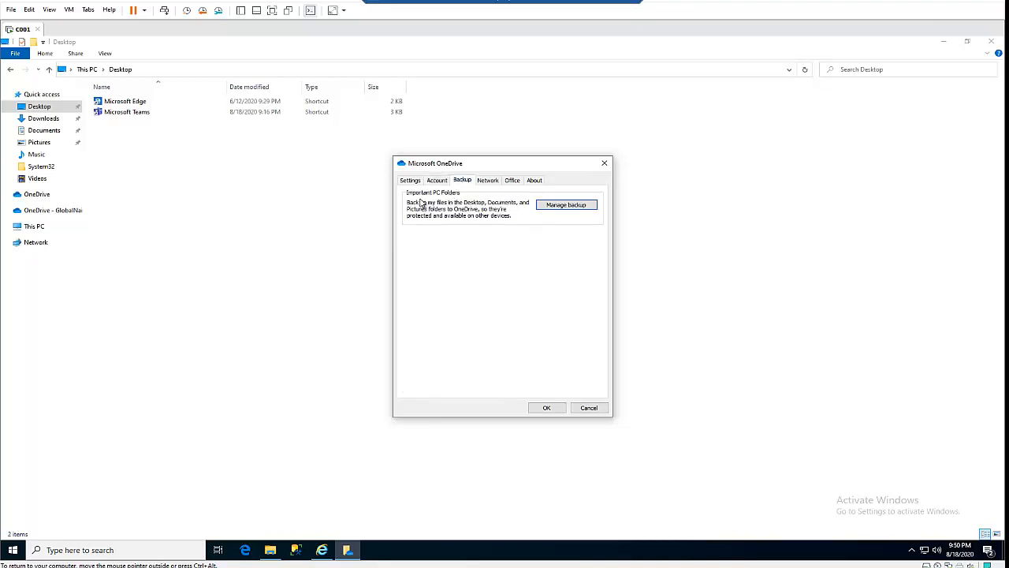
mouse_move(438, 217)
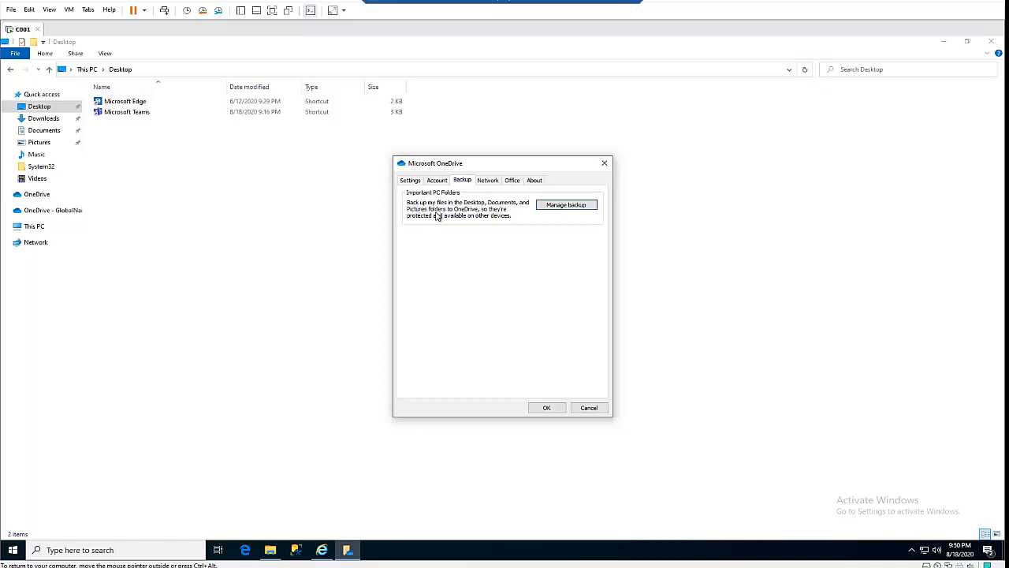
mouse_move(502, 208)
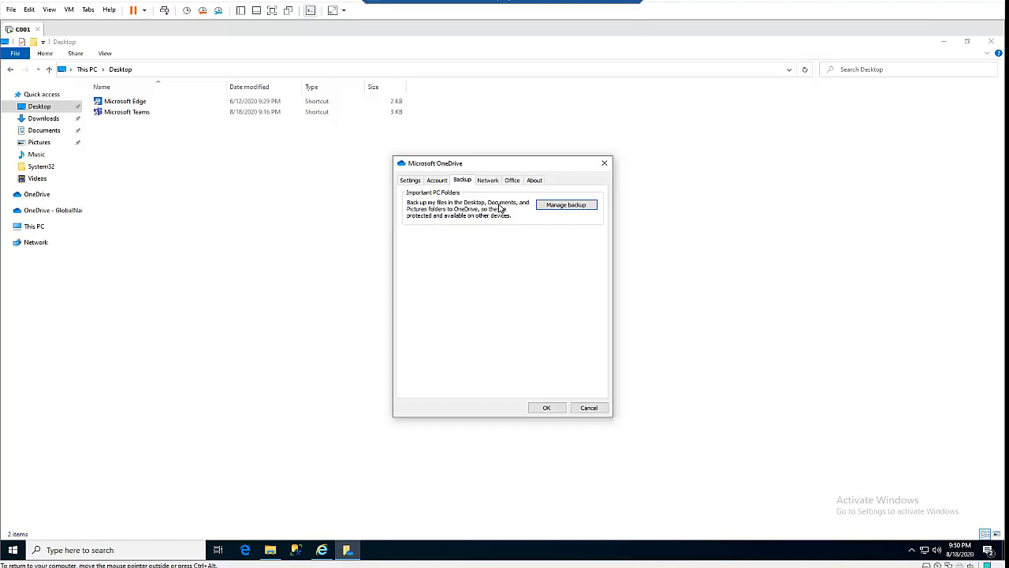
mouse_move(497, 215)
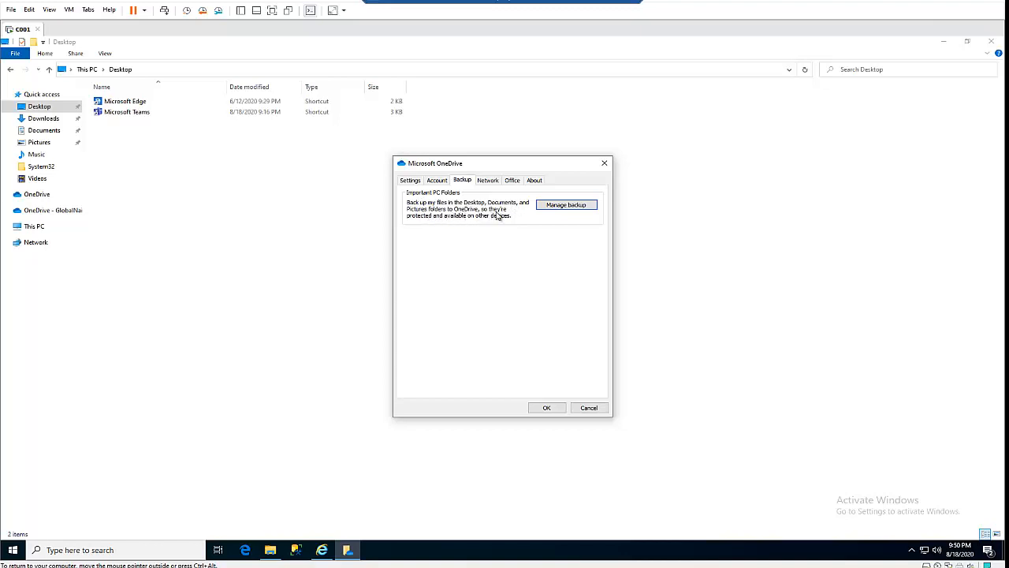
mouse_move(487, 227)
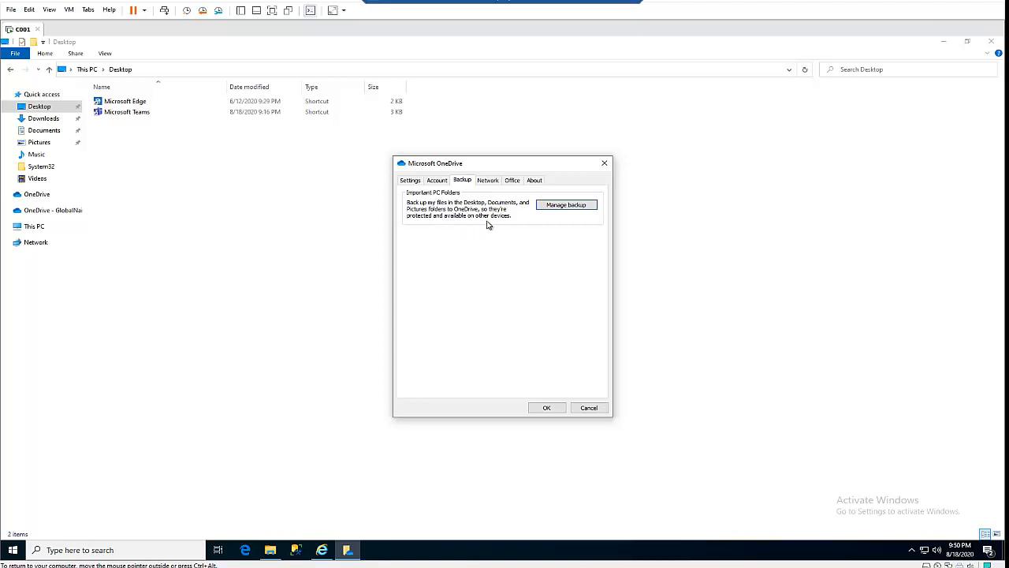
mouse_move(501, 223)
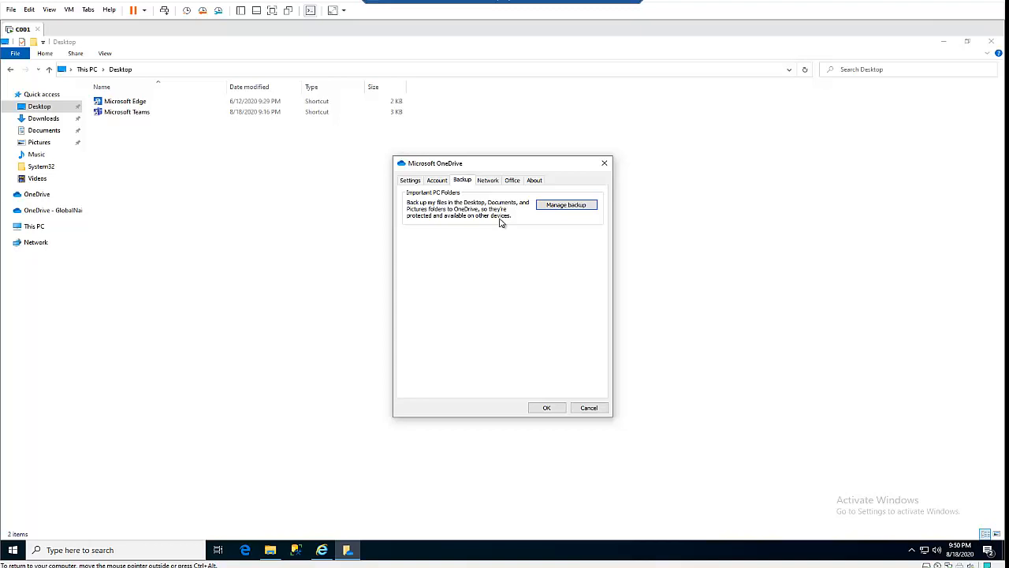
mouse_move(488, 227)
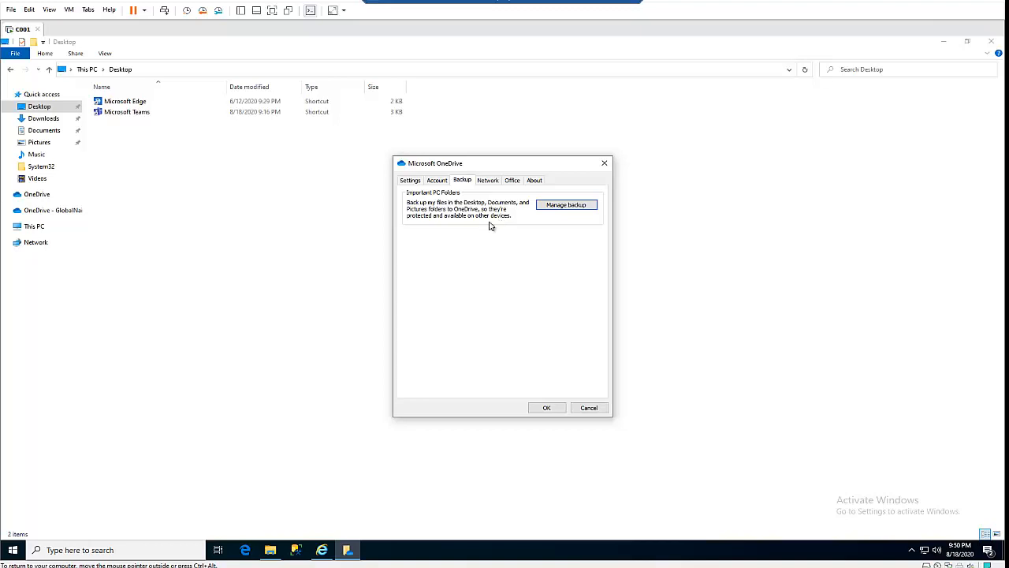
mouse_move(487, 224)
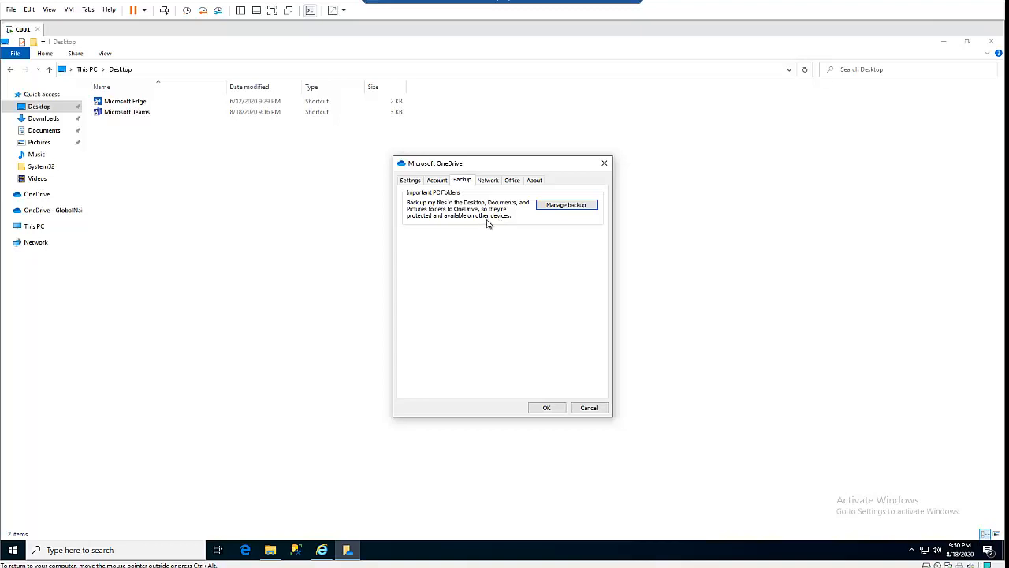
mouse_move(546, 215)
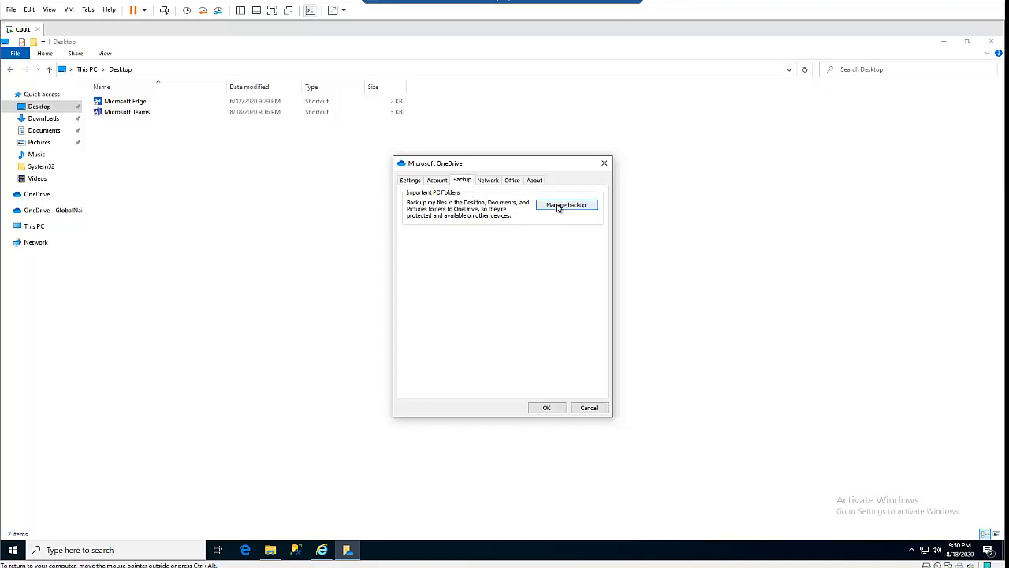
In Manage folder backup, toggle Documents off and on so Desktop, Documents and Pictures are all selected
click(566, 205)
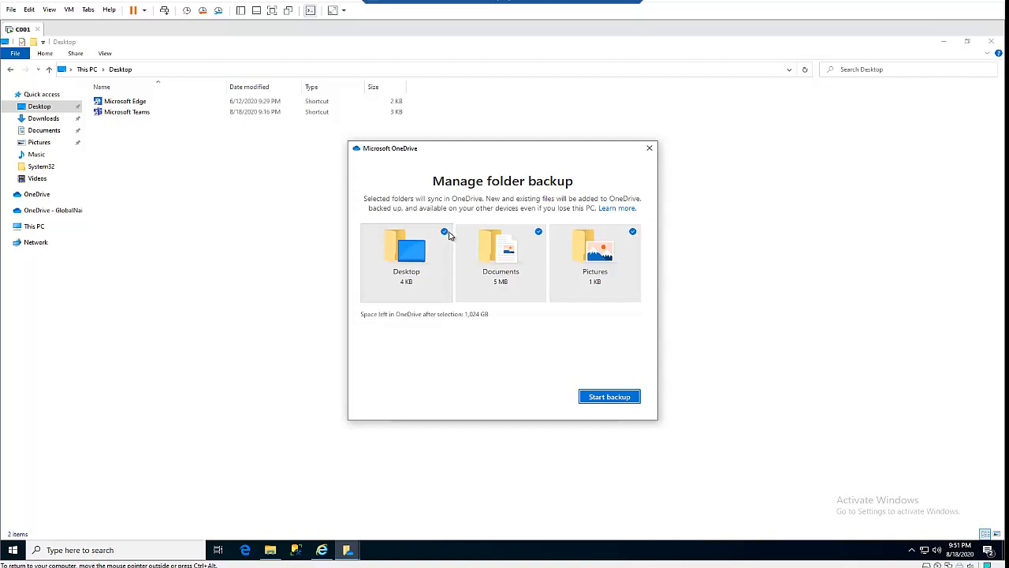
click(540, 230)
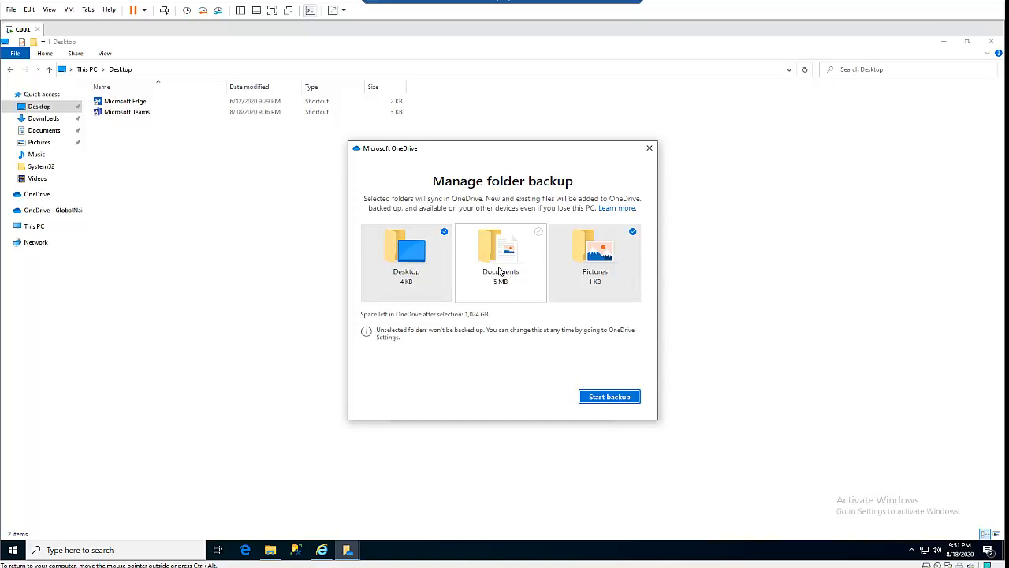
mouse_move(501, 276)
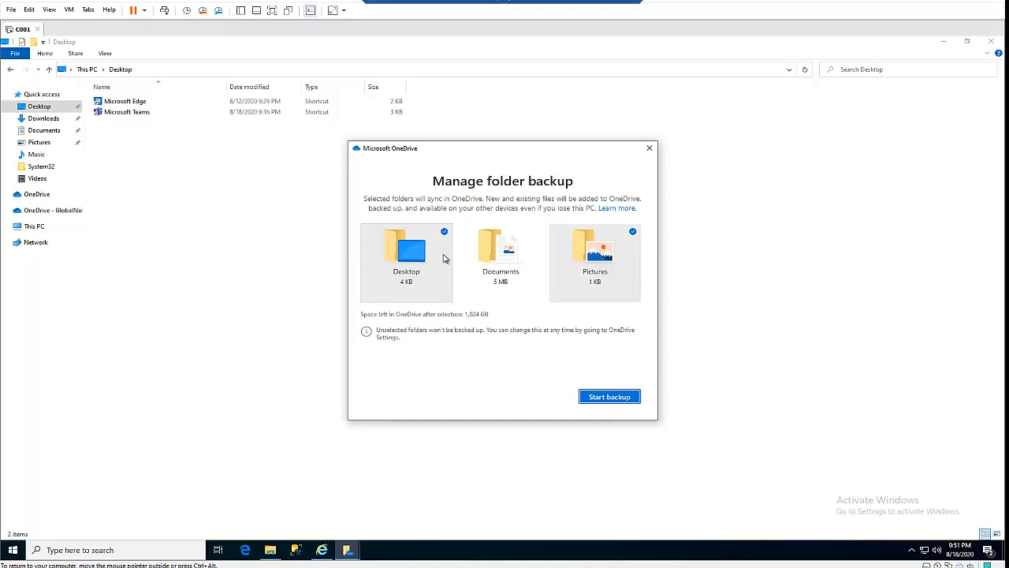
click(445, 230)
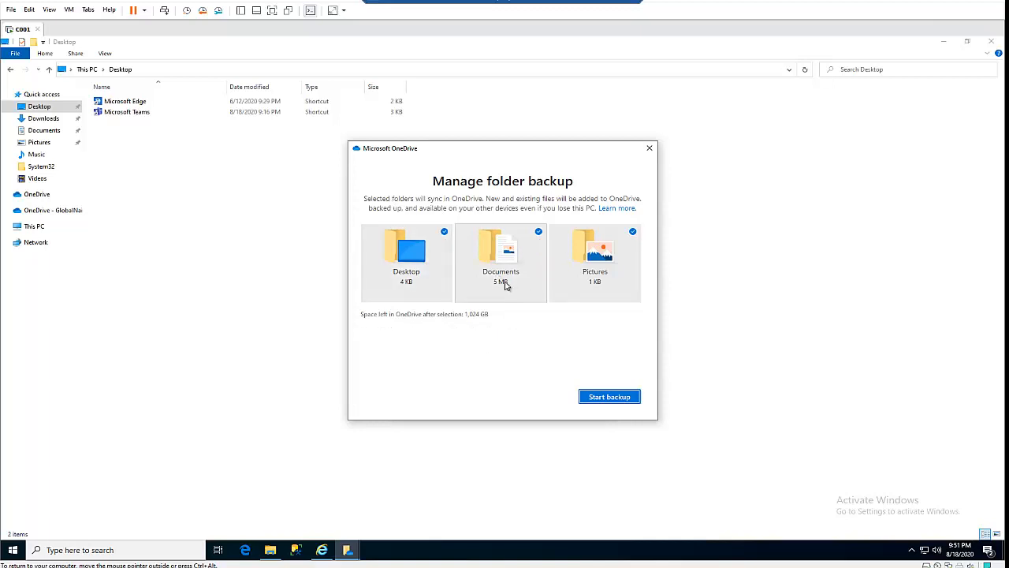
mouse_move(517, 279)
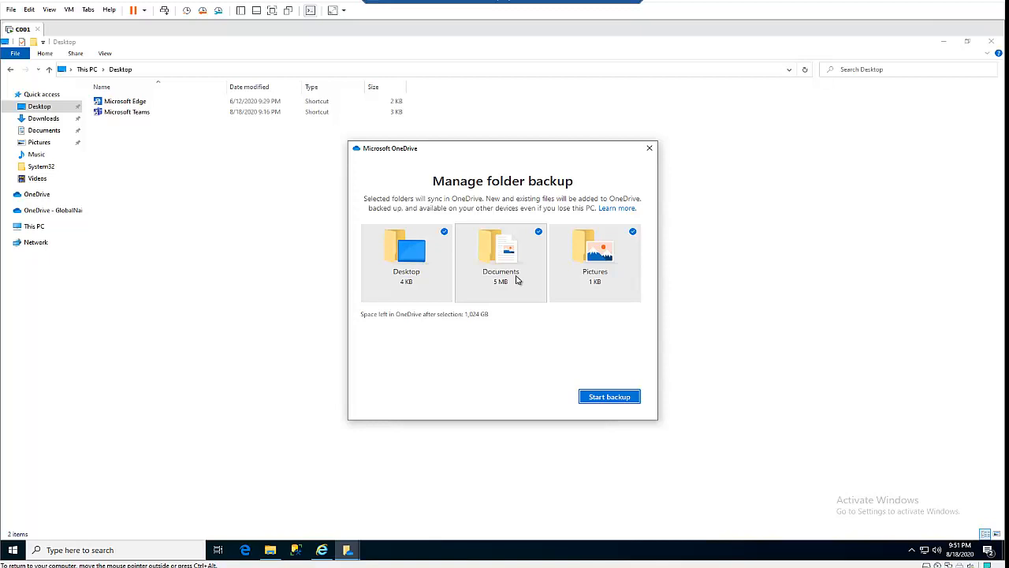
mouse_move(473, 295)
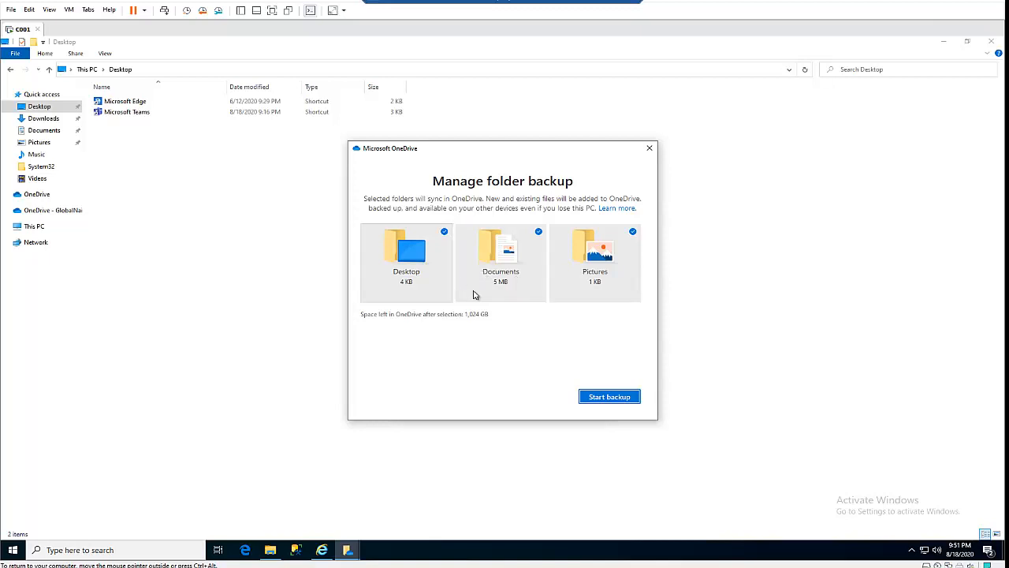
mouse_move(514, 279)
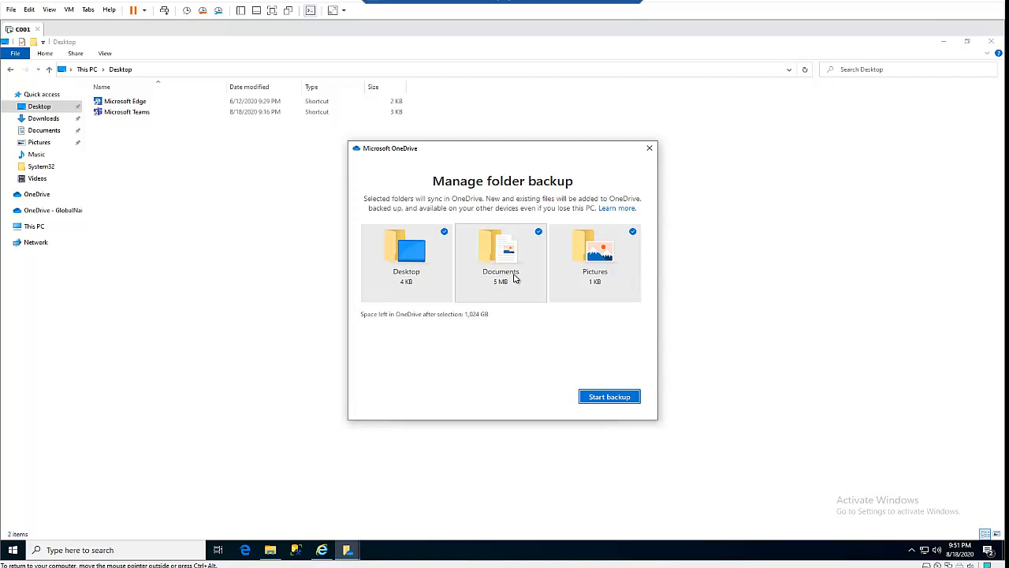
mouse_move(520, 314)
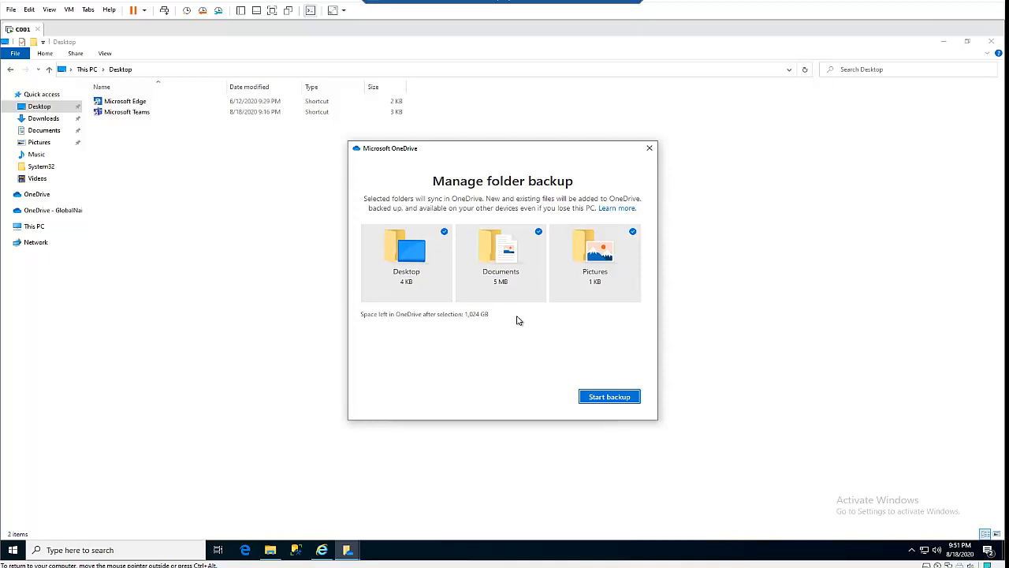
mouse_move(504, 322)
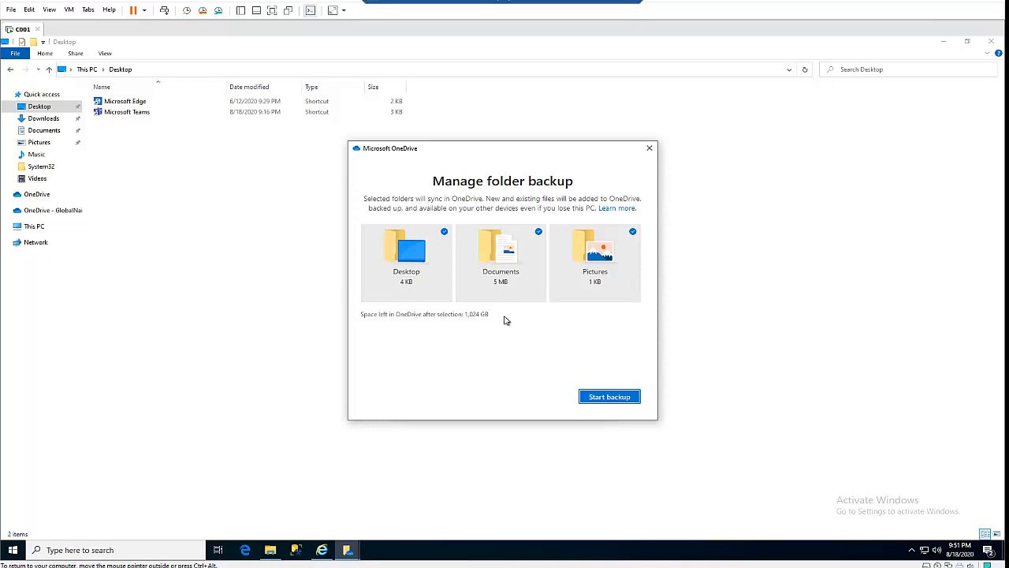
mouse_move(476, 338)
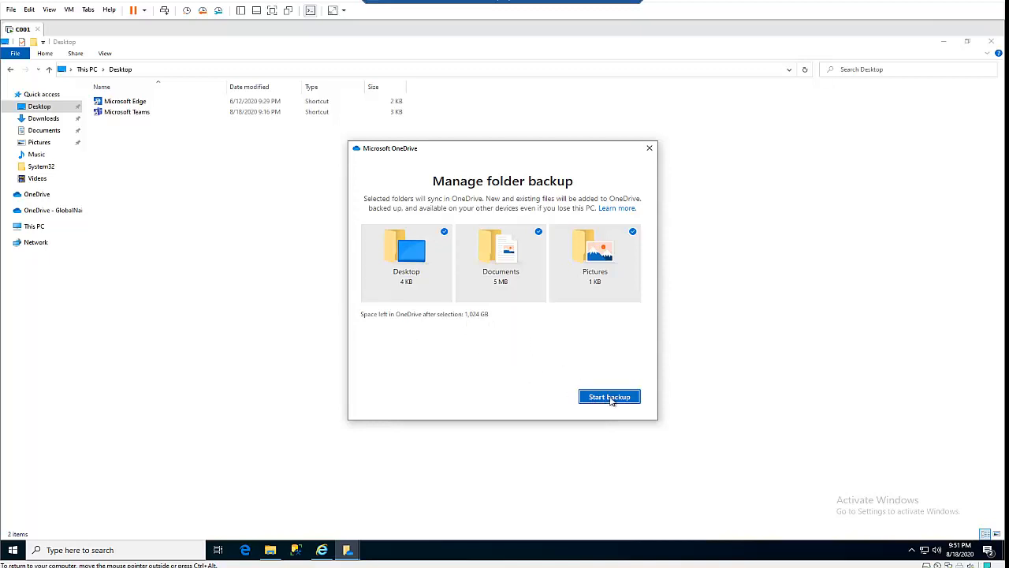
Start the folder backup, view sync progress reporting up to date, and accept the settings
click(608, 397)
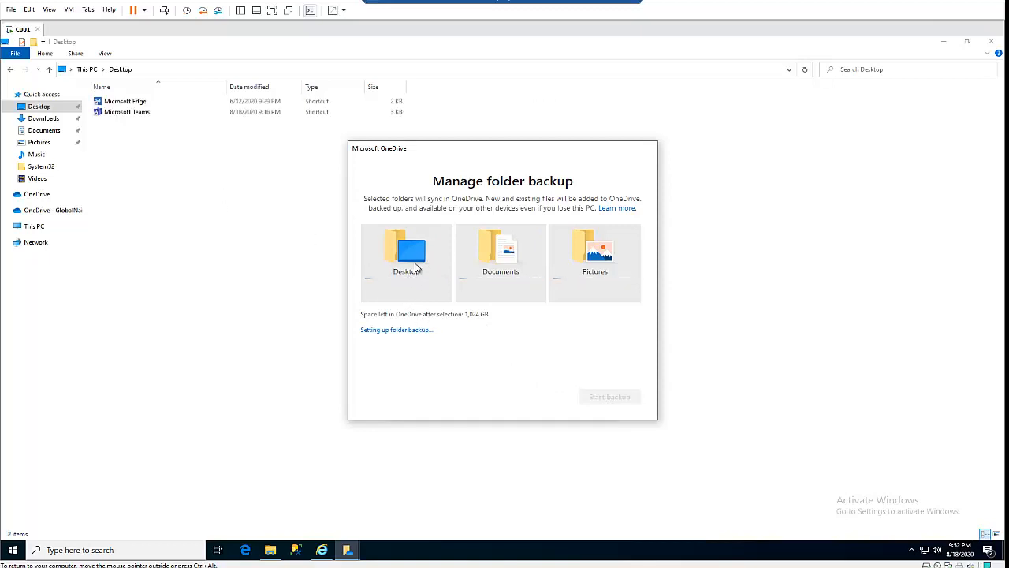
click(608, 395)
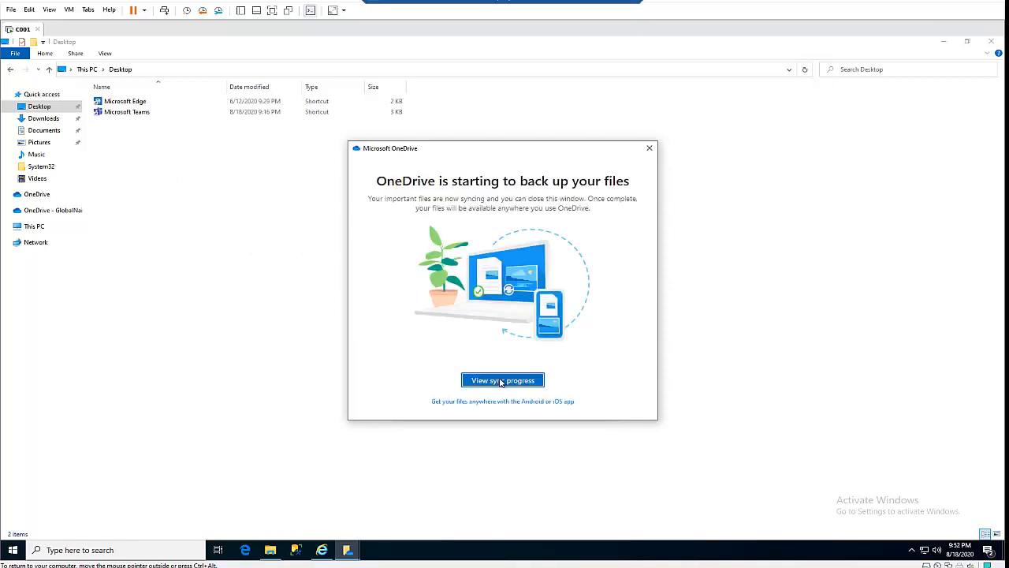
click(501, 380)
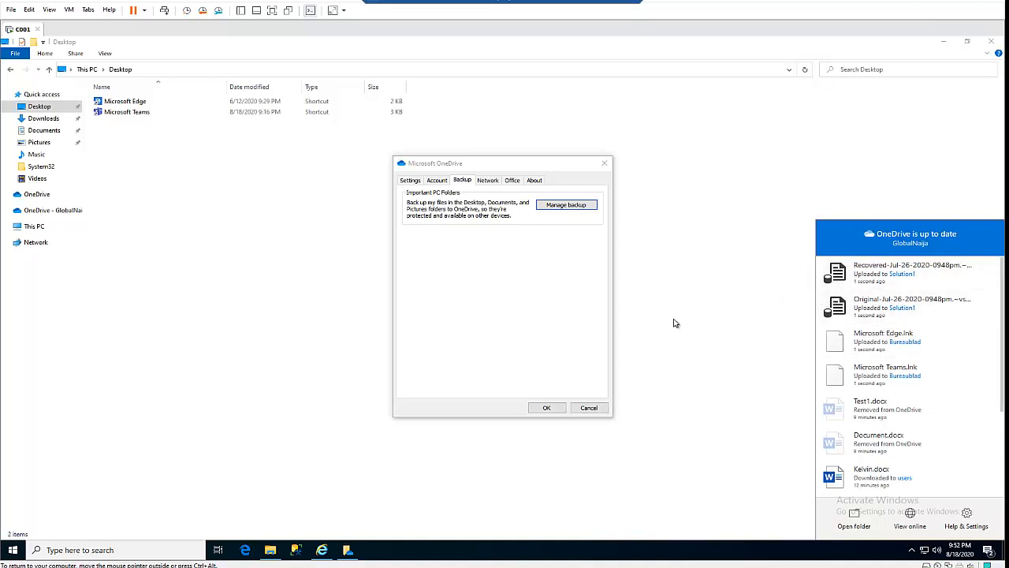
click(545, 407)
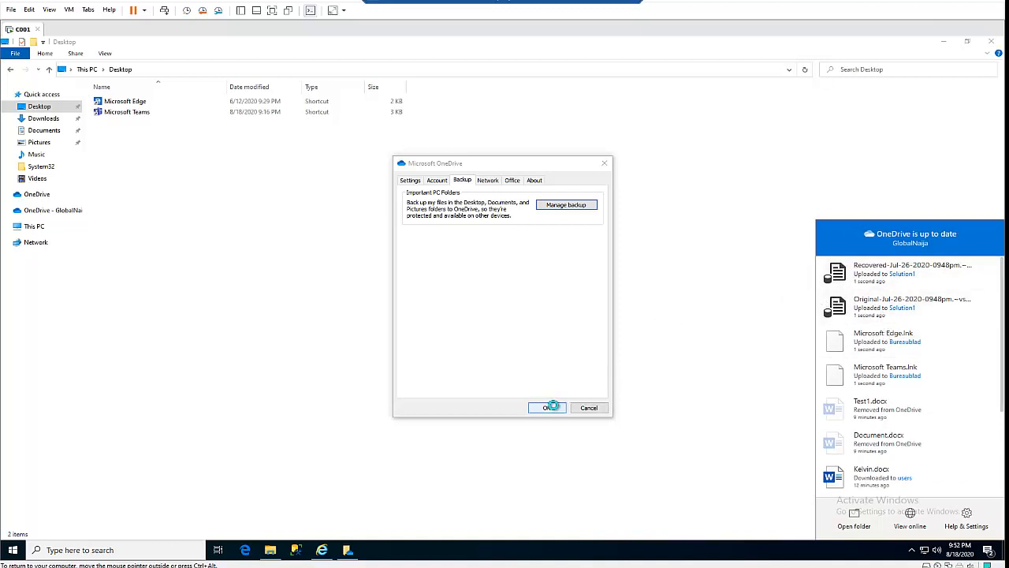
Close OneDrive settings and check the synced status of Documents, Desktop and Pictures items
click(547, 407)
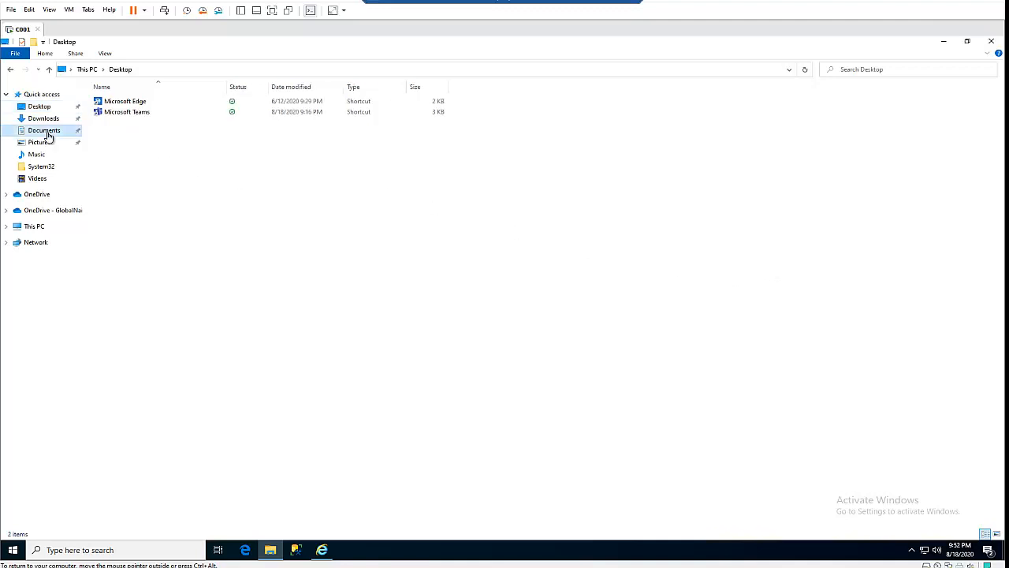
click(44, 129)
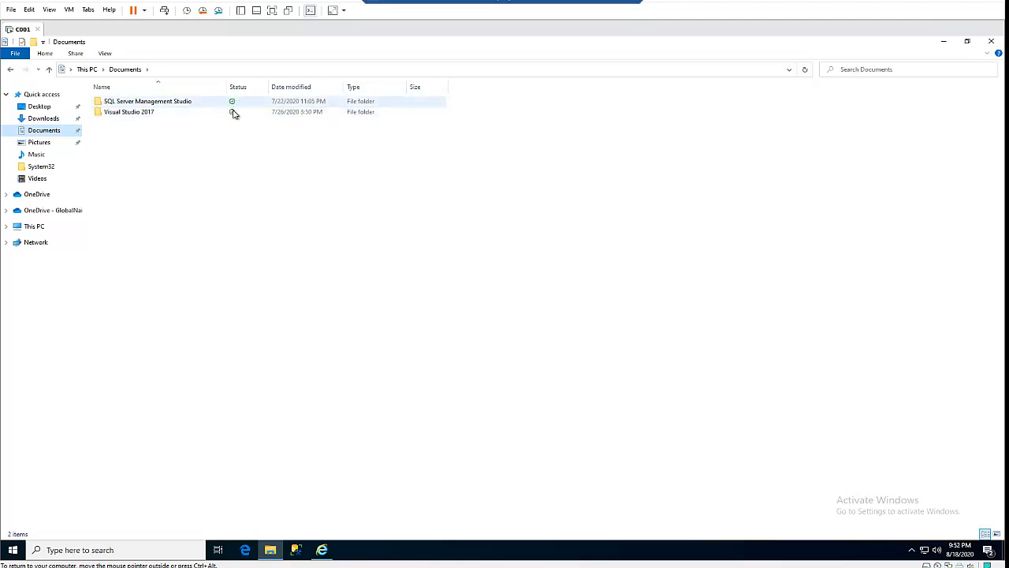
click(37, 107)
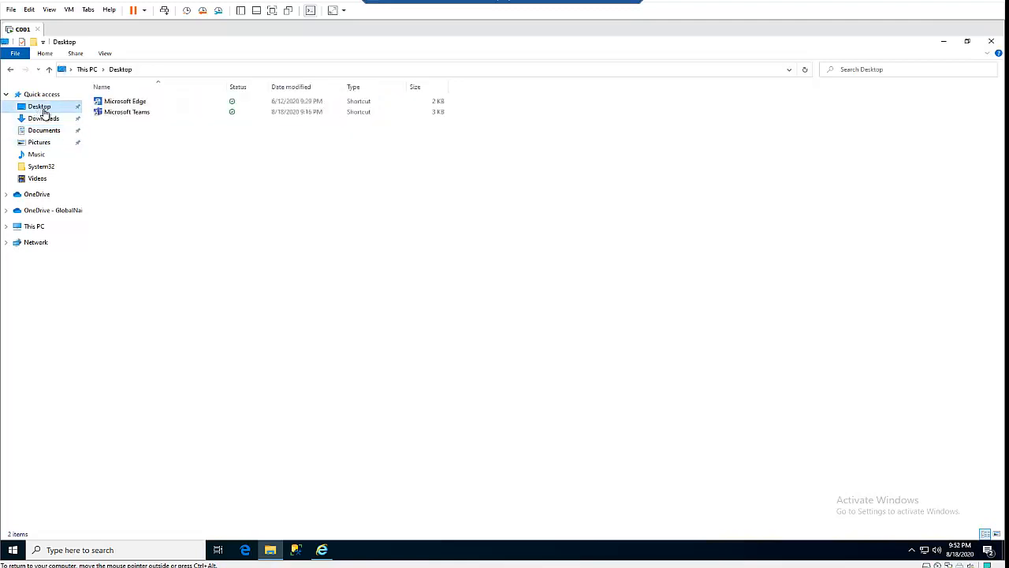
click(124, 101)
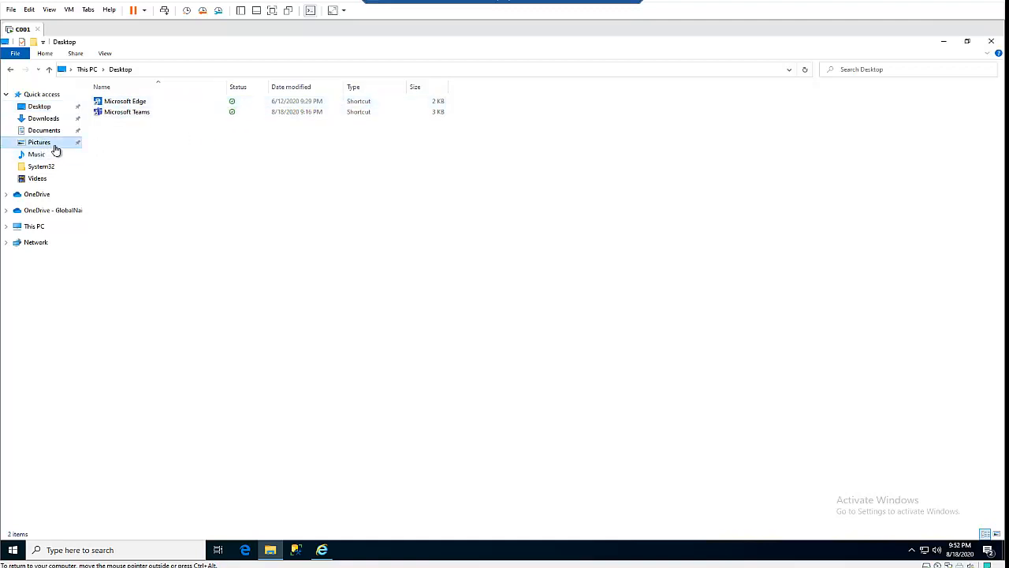
click(38, 142)
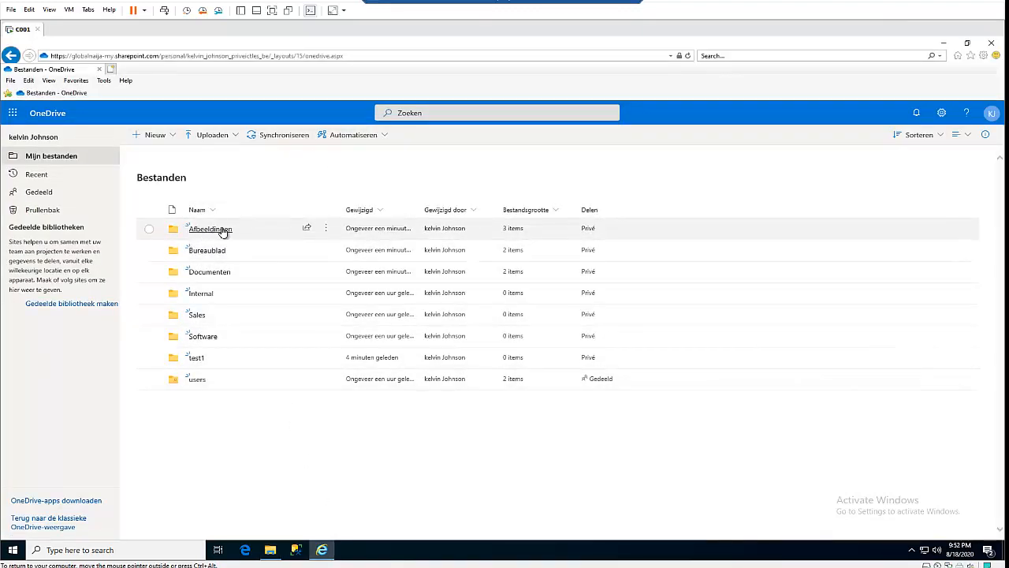
mouse_move(206, 249)
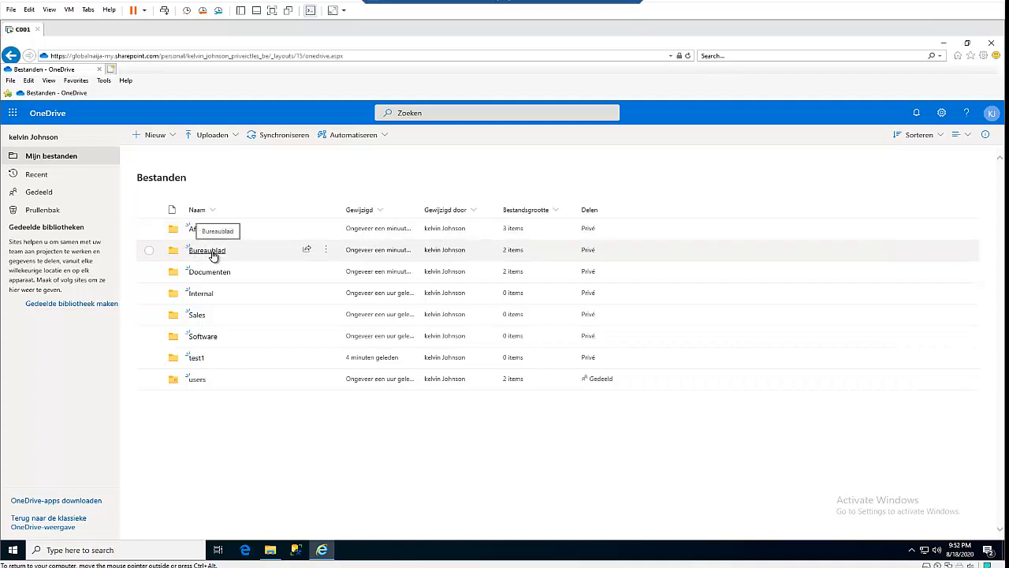
mouse_move(227, 286)
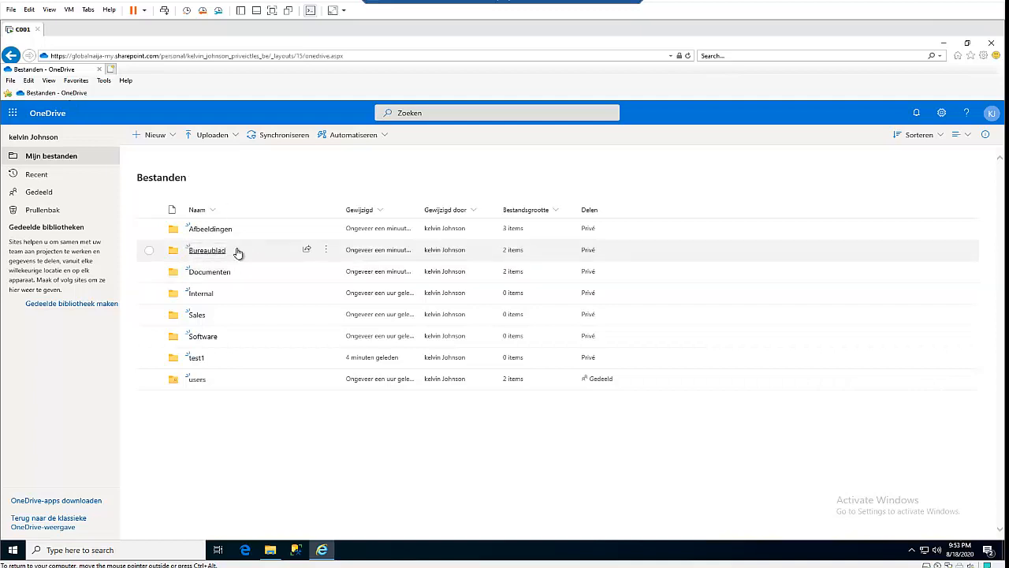
mouse_move(204, 228)
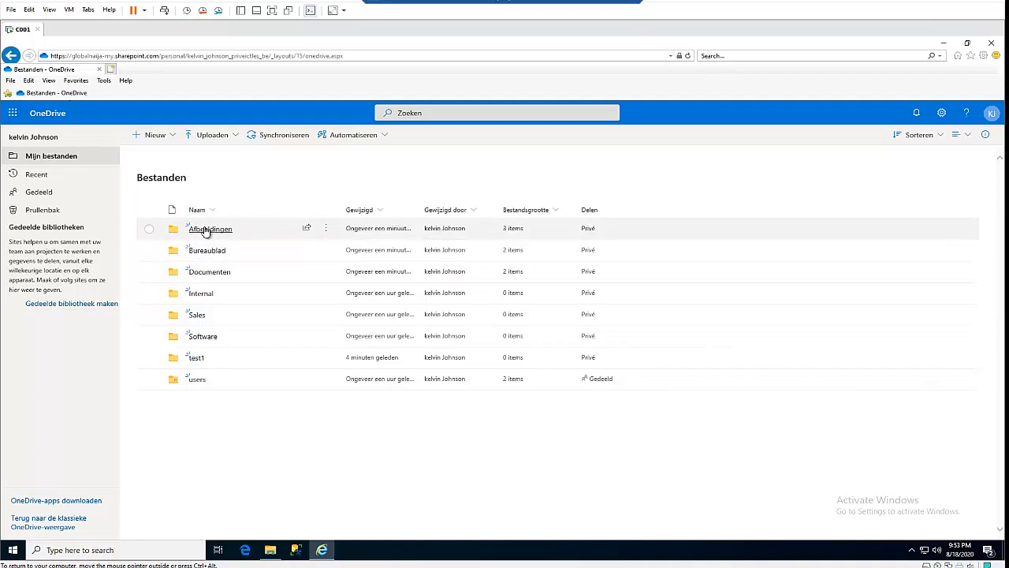
mouse_move(211, 256)
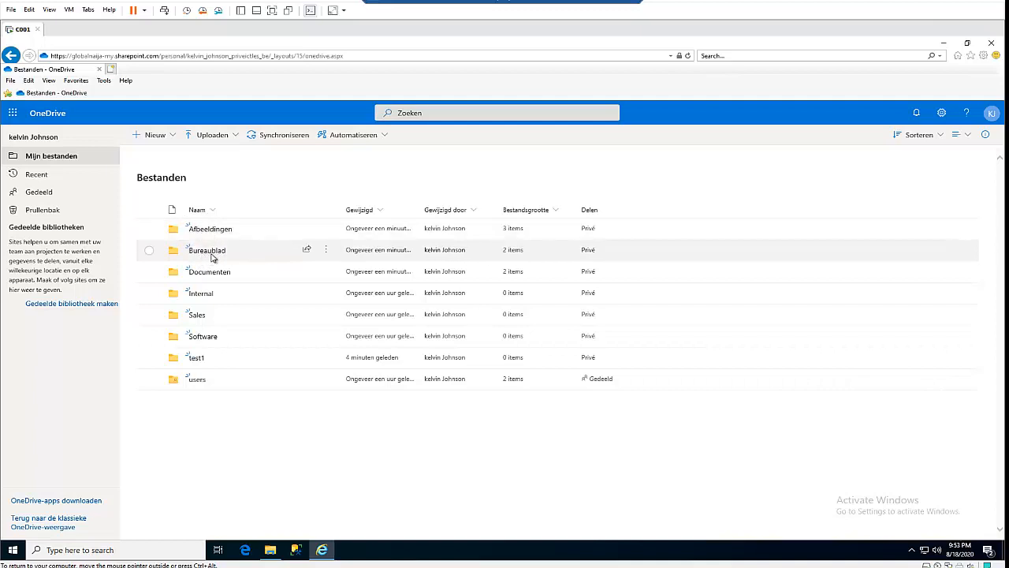
mouse_move(249, 271)
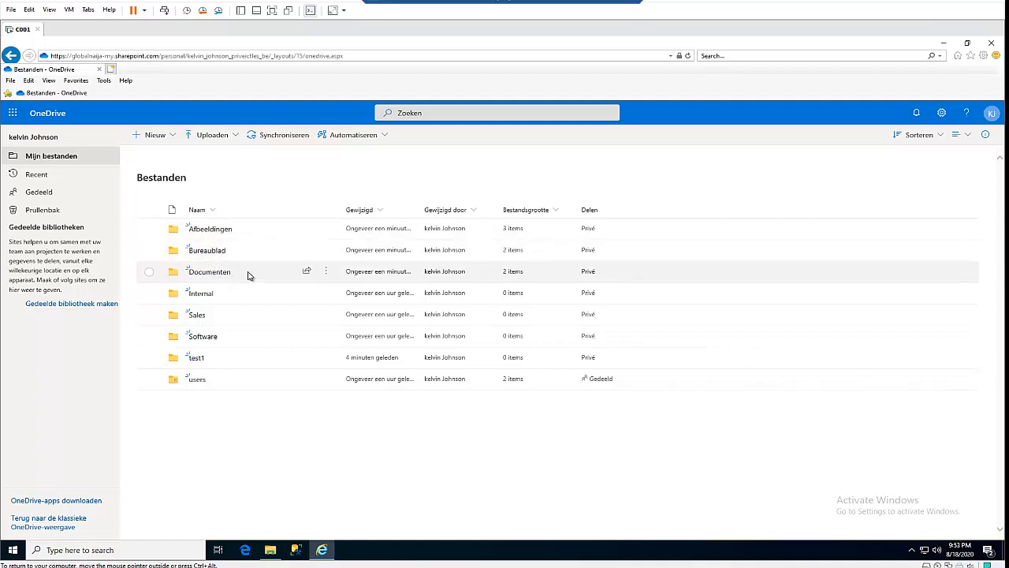
mouse_move(220, 277)
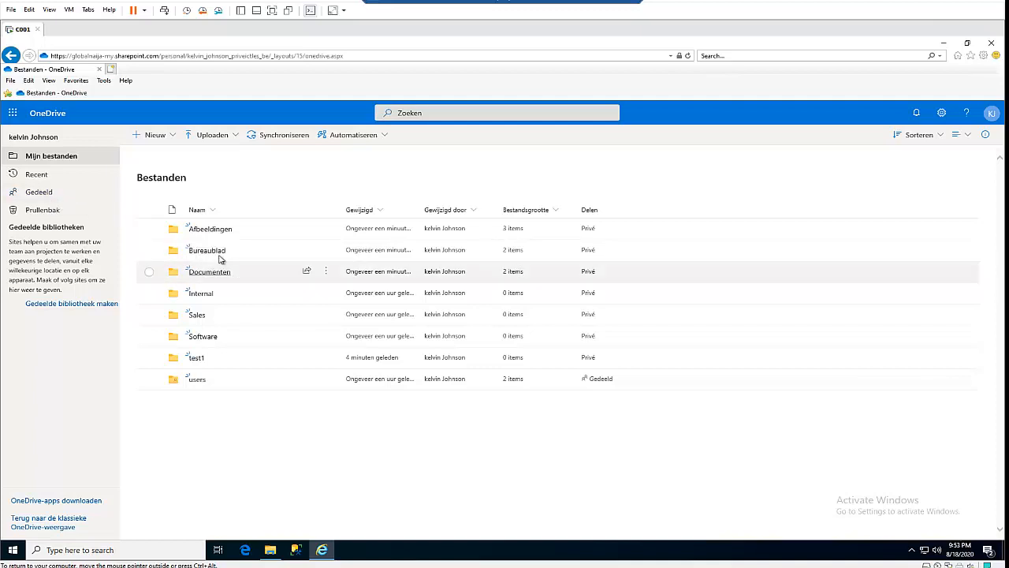
mouse_move(231, 289)
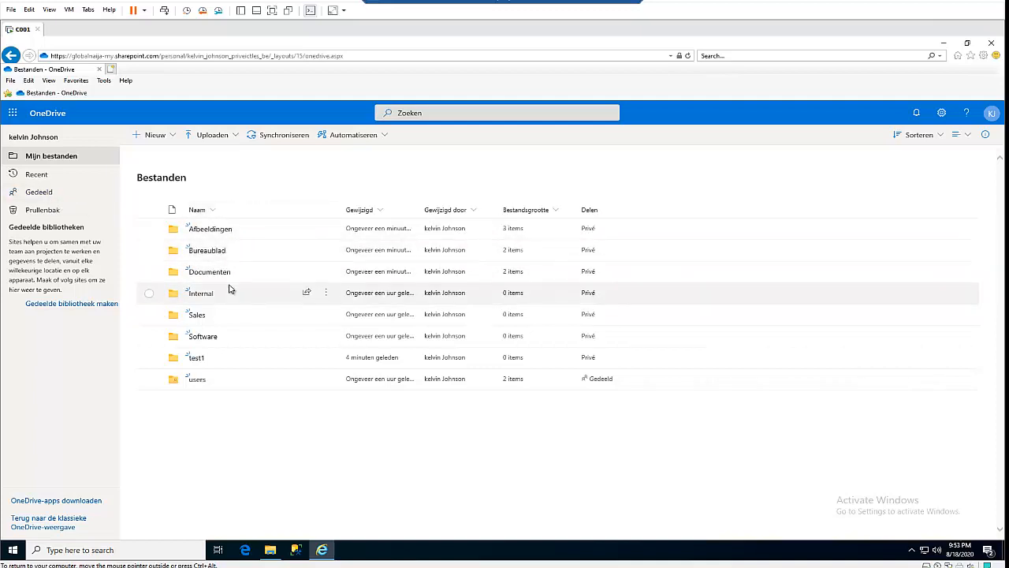
mouse_move(225, 271)
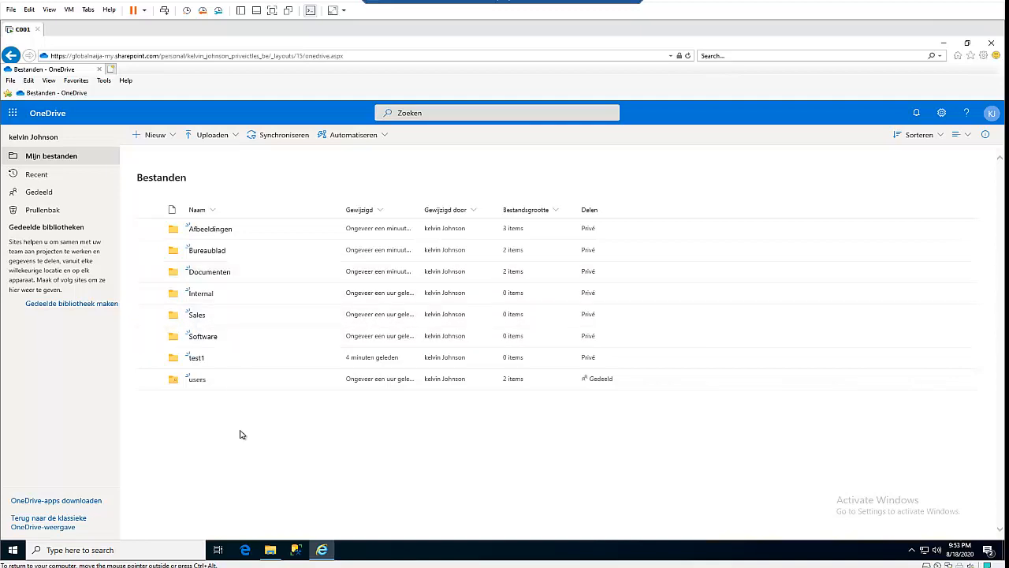
Return from OneDrive web's Afbeeldingen, Bureaublad, Documenten list to the Pictures folder in File Explorer
click(269, 548)
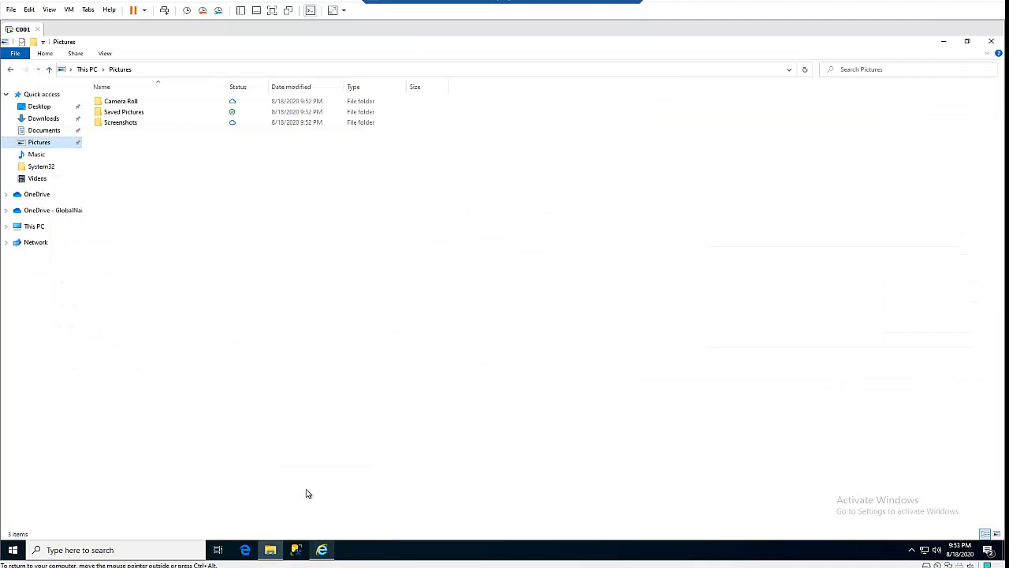
mouse_move(38, 142)
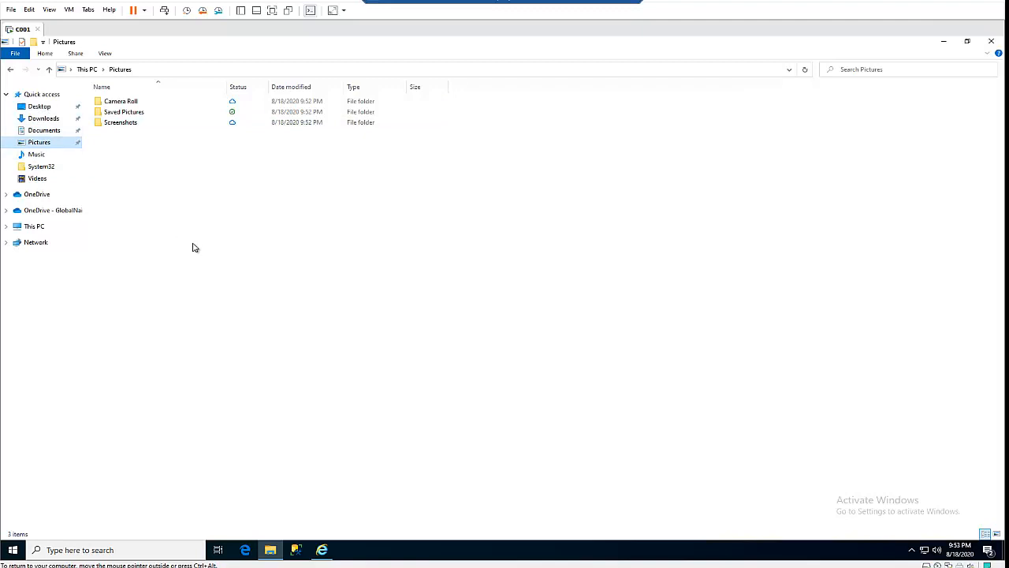
mouse_move(180, 241)
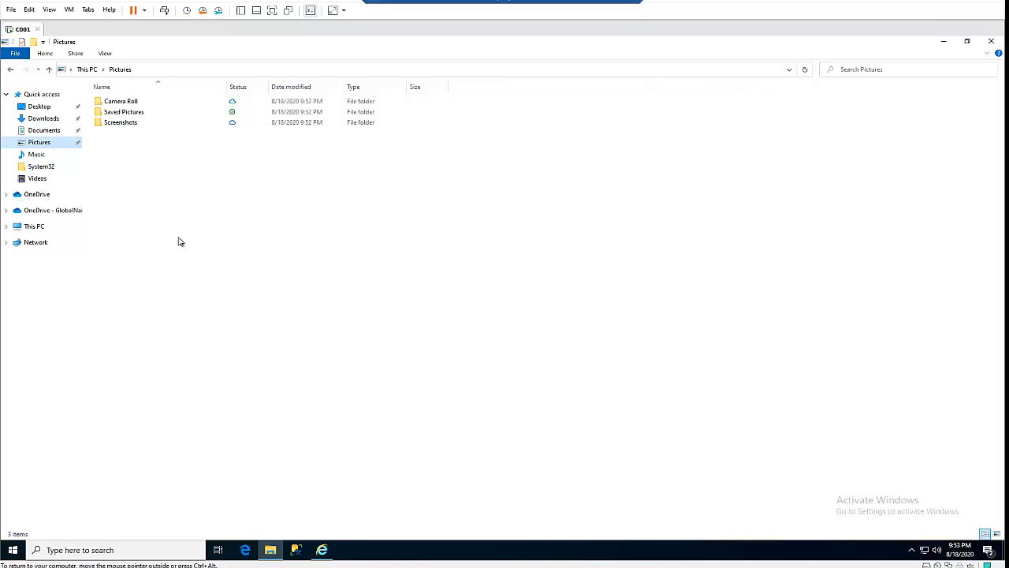
mouse_move(393, 272)
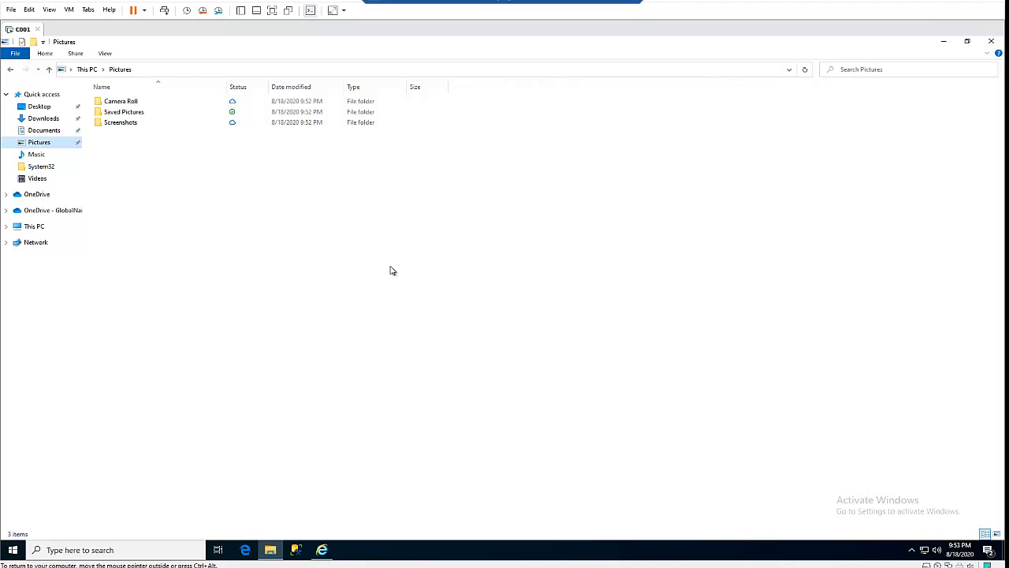
mouse_move(405, 278)
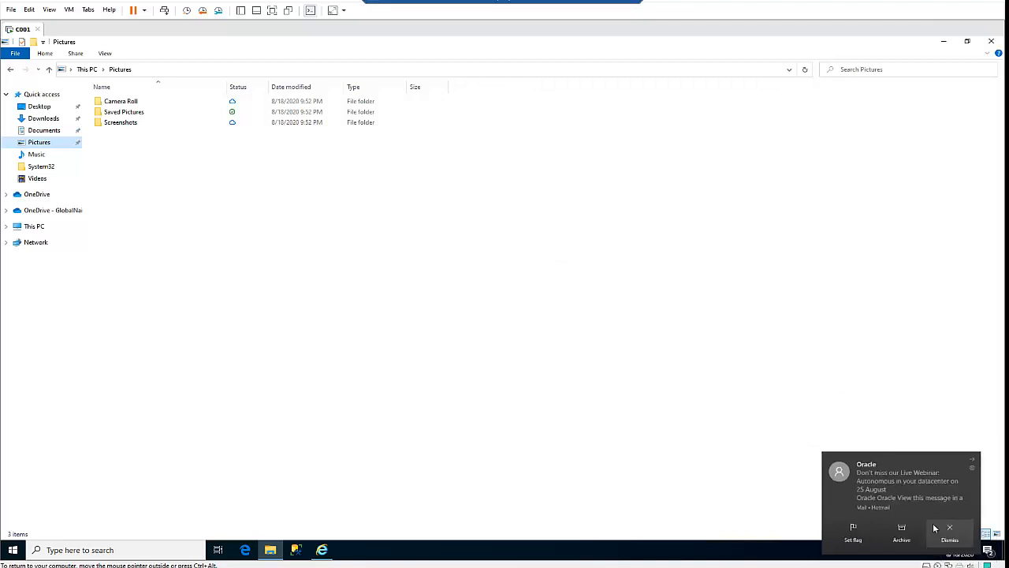
click(950, 539)
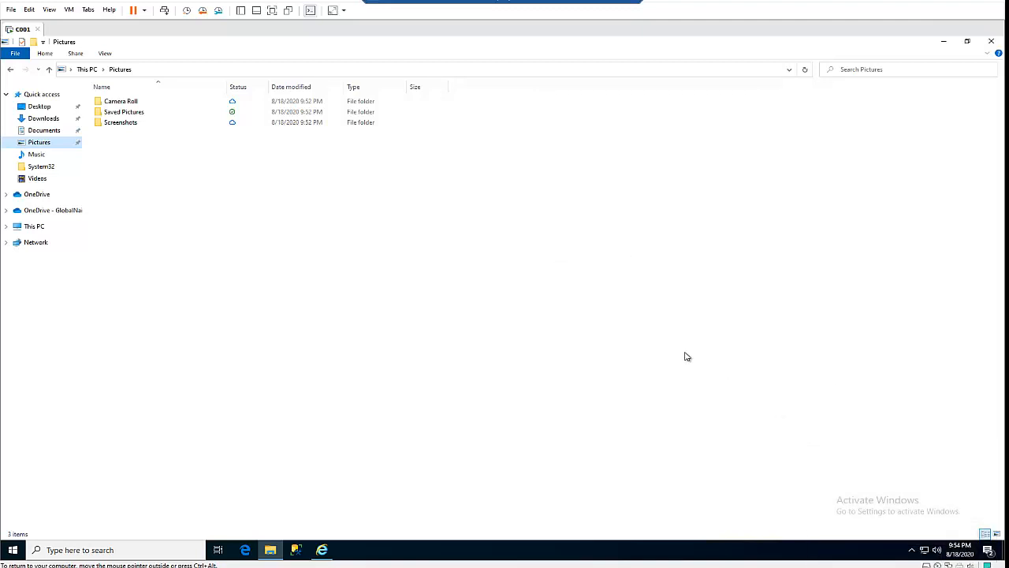